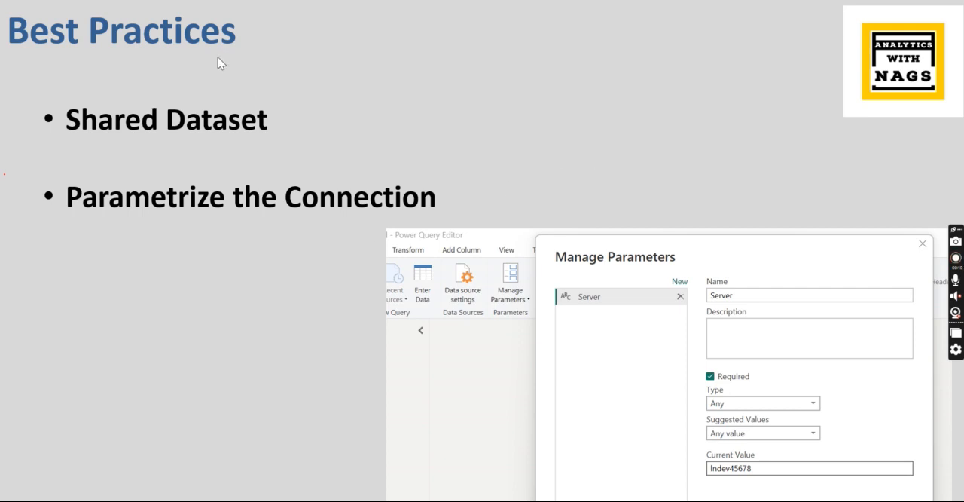
pyautogui.moveTo(108, 214)
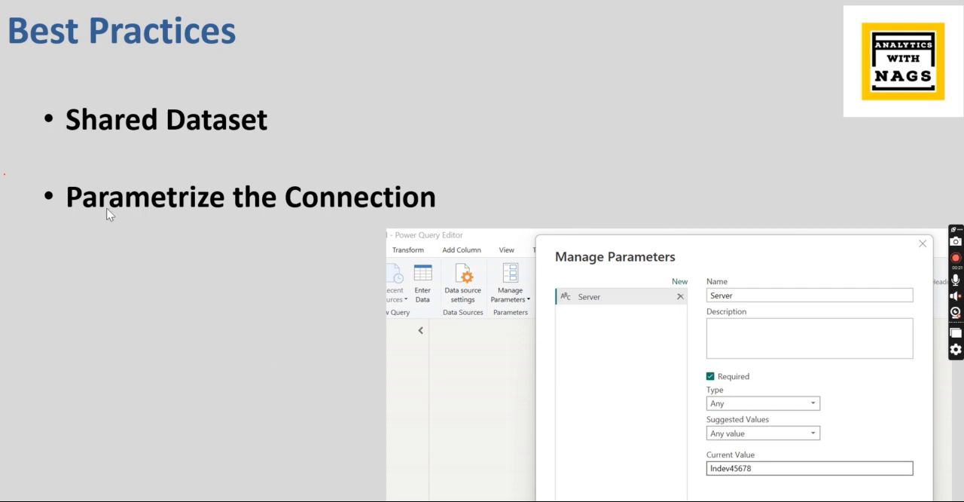
pyautogui.moveTo(50, 248)
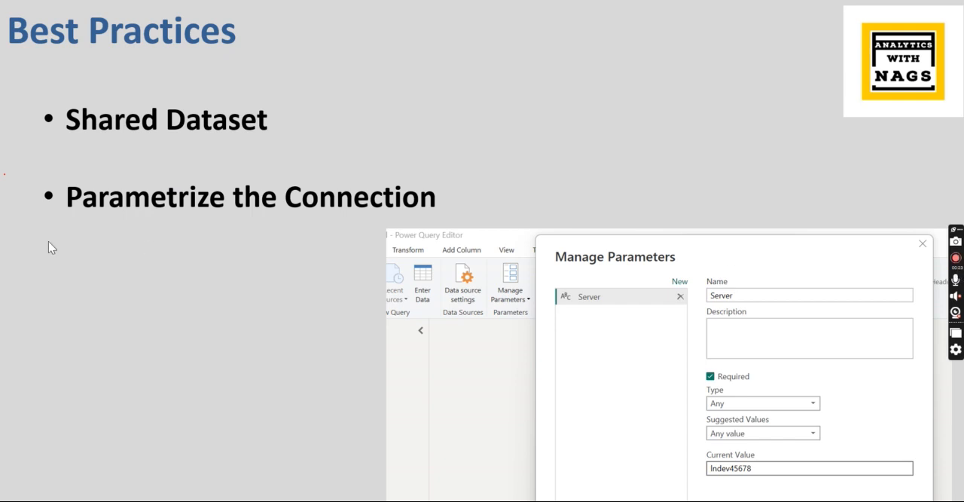
pyautogui.moveTo(349, 229)
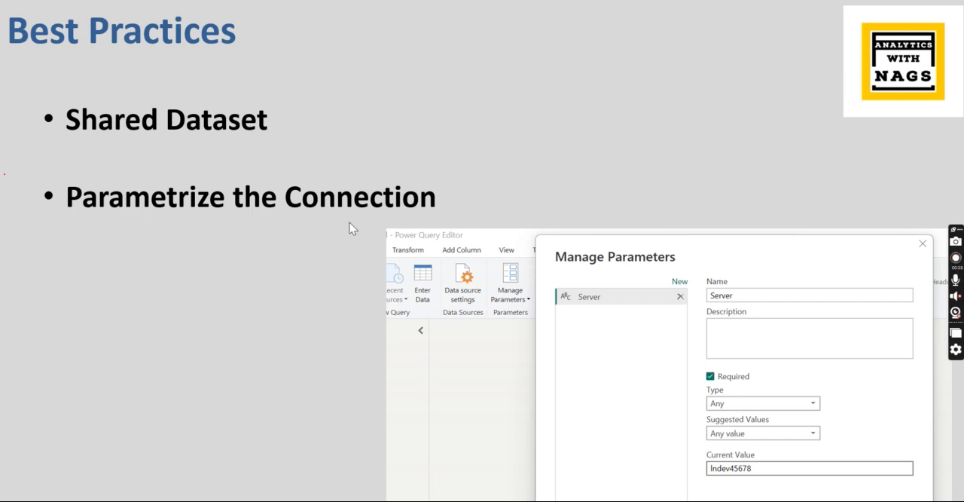
pyautogui.moveTo(775, 300)
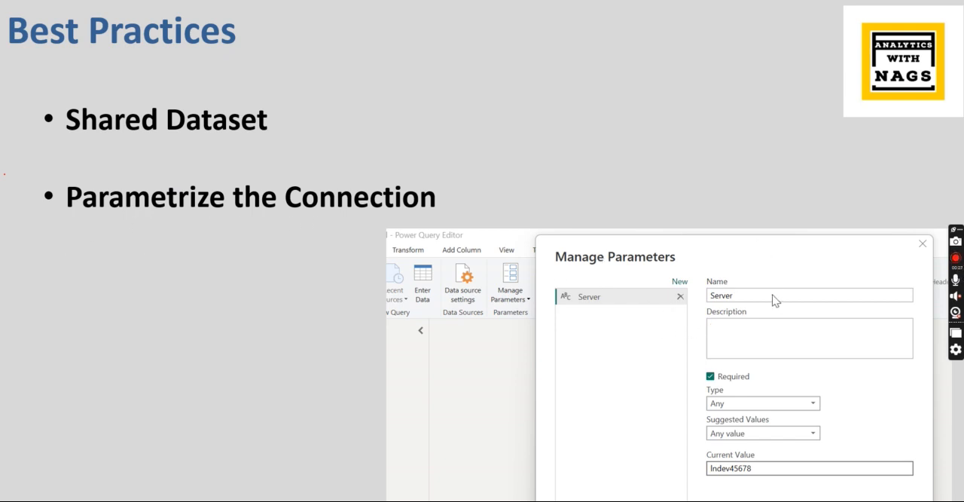
pyautogui.moveTo(759, 322)
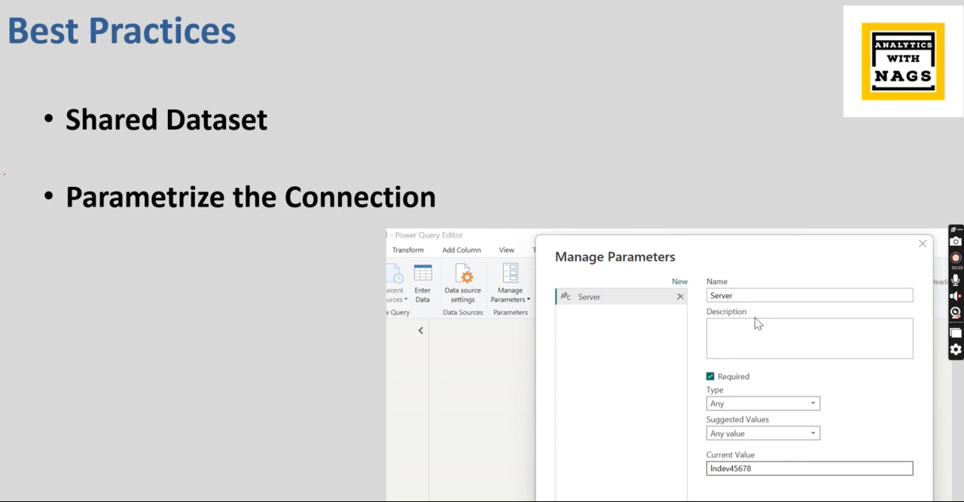
pyautogui.moveTo(678, 375)
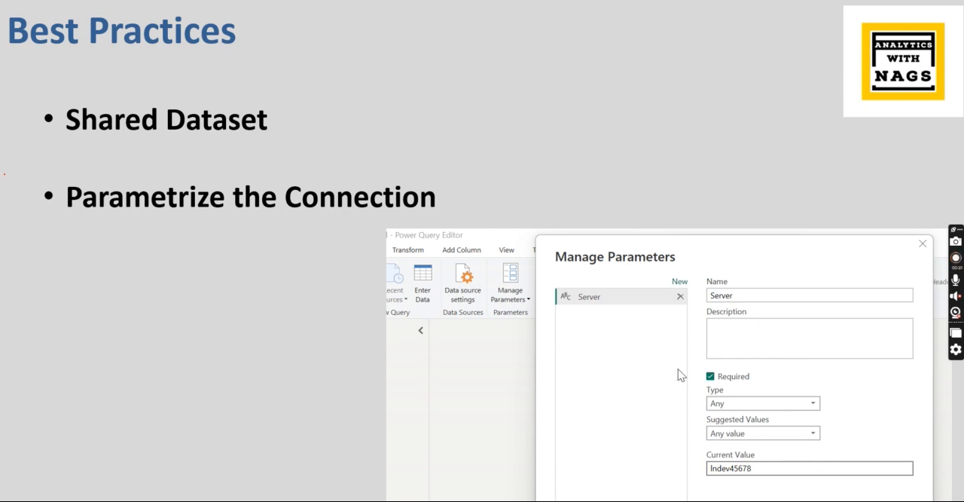
pyautogui.moveTo(490, 307)
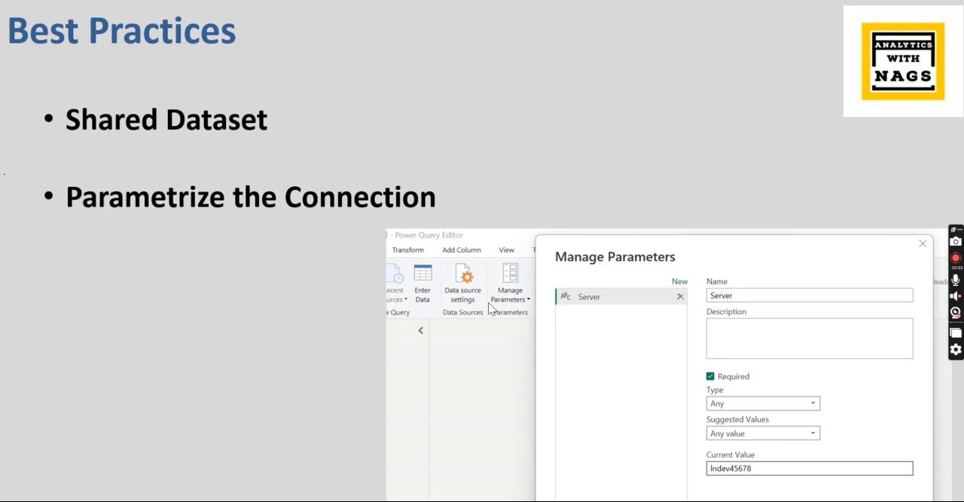
pyautogui.moveTo(817, 309)
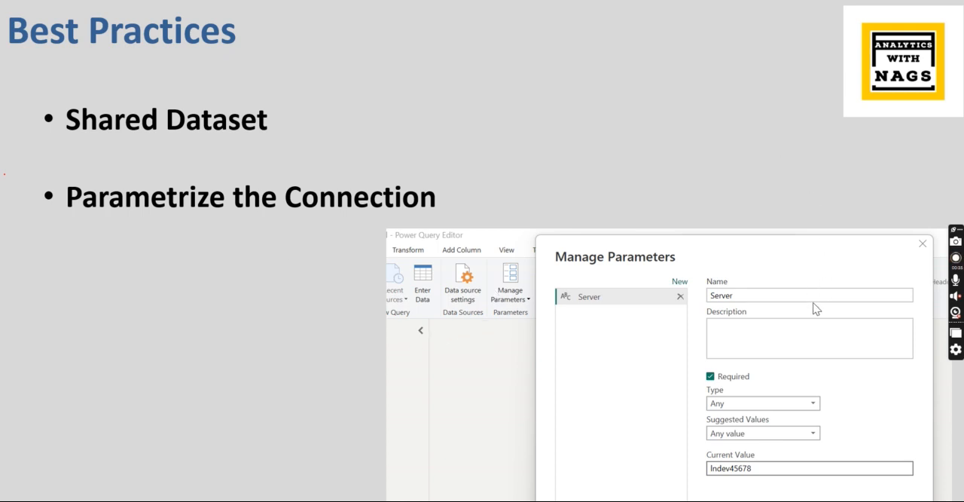
pyautogui.moveTo(624, 309)
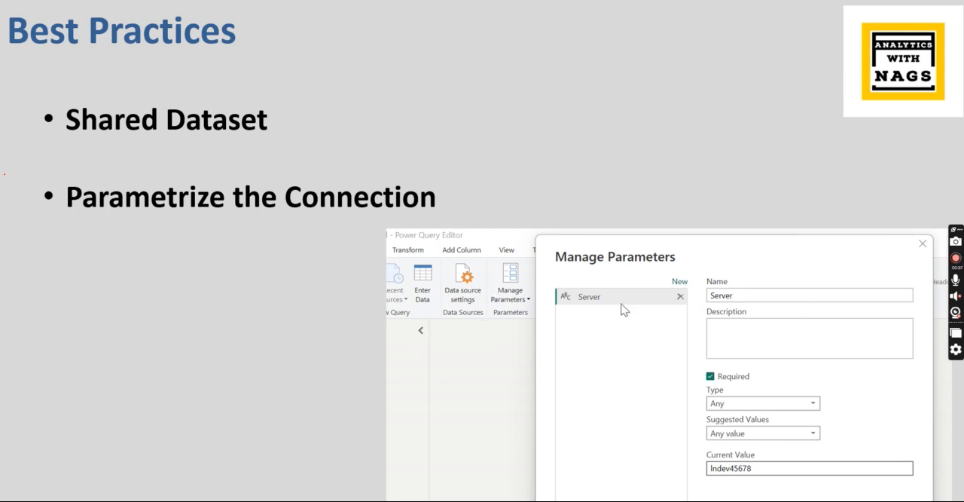
pyautogui.moveTo(802, 322)
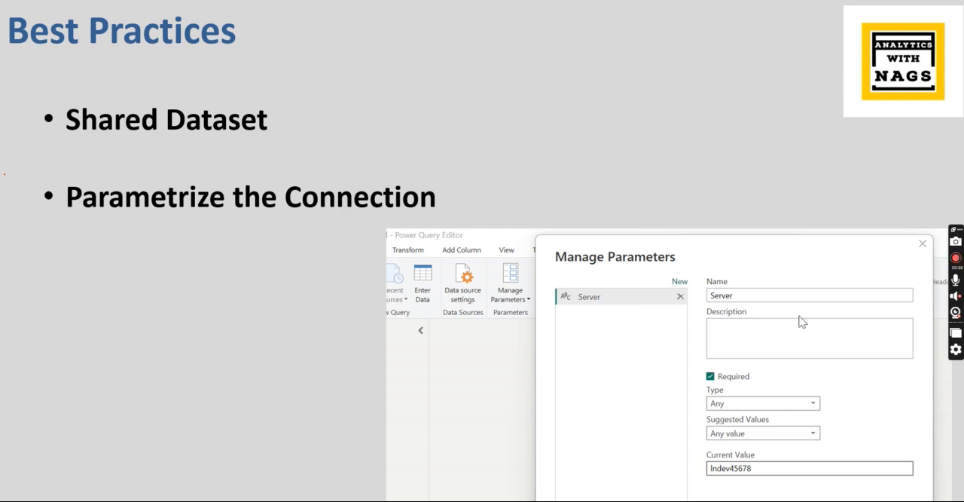
pyautogui.moveTo(652, 112)
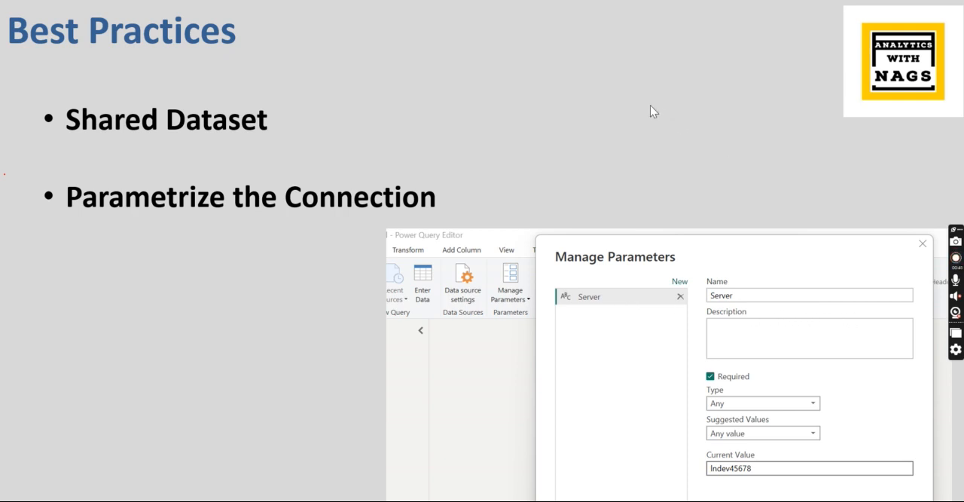
pyautogui.moveTo(645, 115)
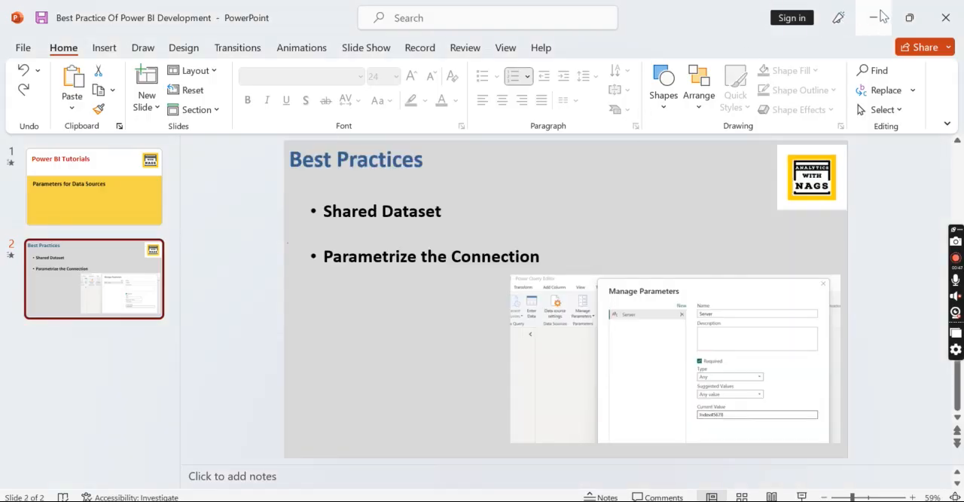
pyautogui.moveTo(878, 18)
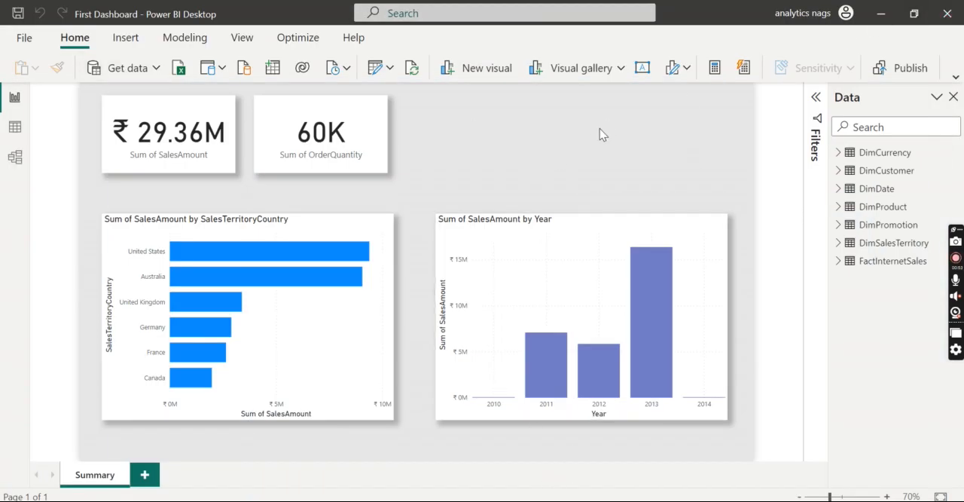
# Launch the Power Query Editor via Transform data for the report's queries.
pyautogui.click(389, 68)
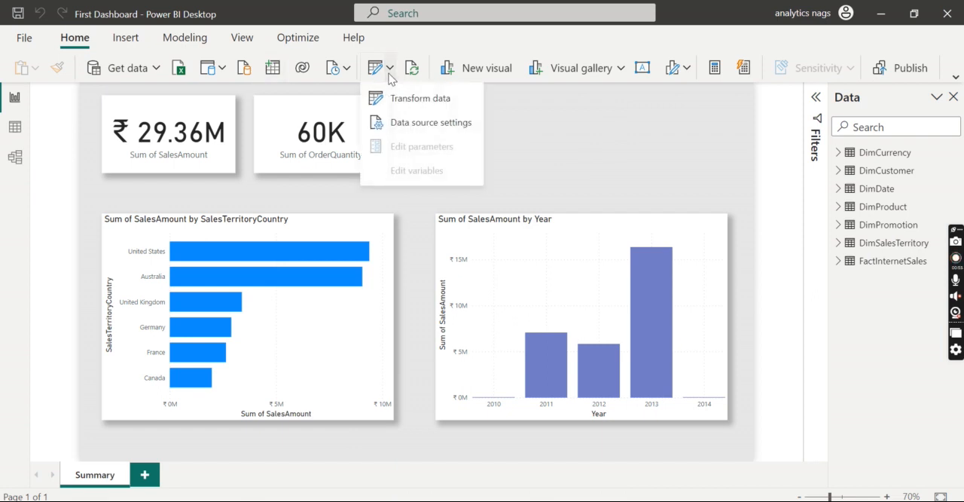
pyautogui.moveTo(392, 98)
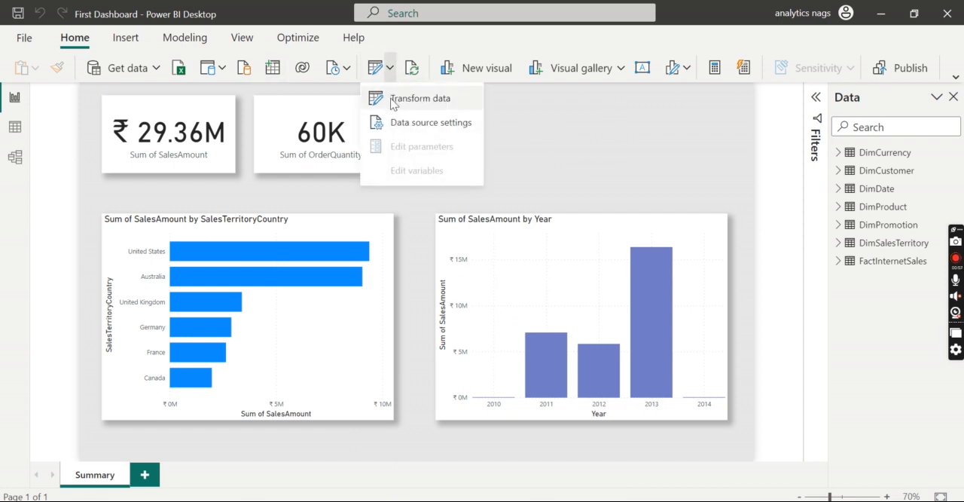
pyautogui.click(419, 98)
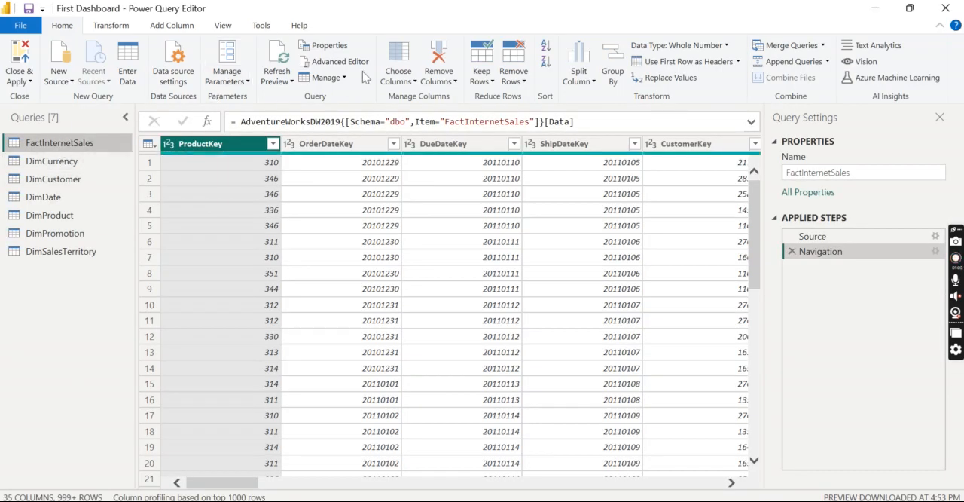
pyautogui.moveTo(334, 60)
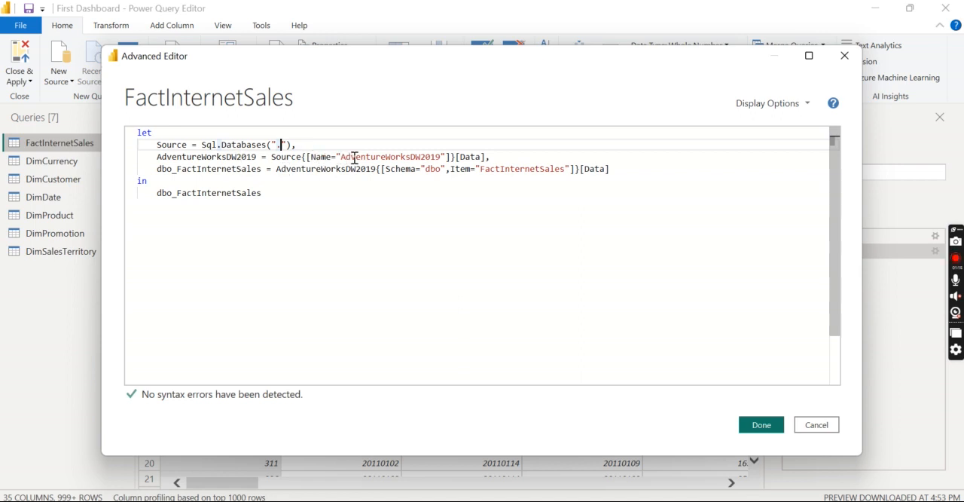
# Review the FactInternetSales Sql.Databases source with AdventureWorksDW2019, then close it unchanged.
pyautogui.doubleClick(389, 156)
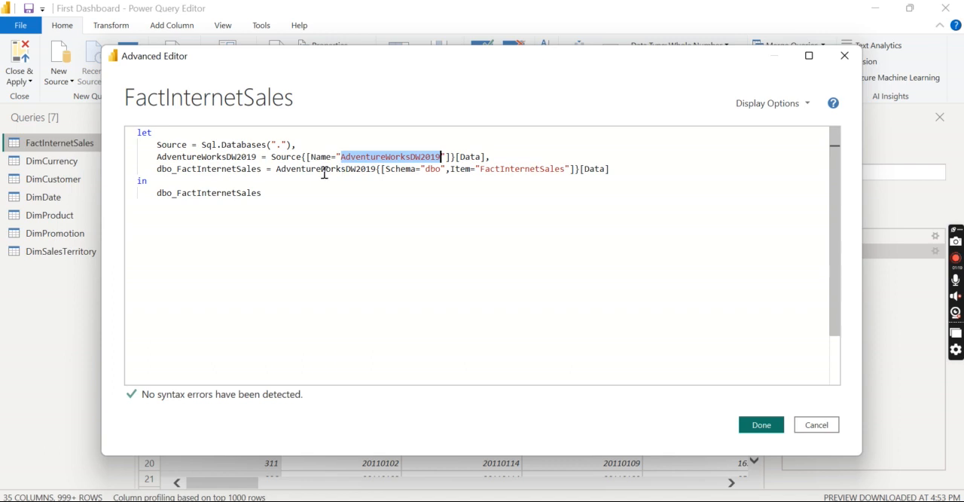
pyautogui.click(371, 156)
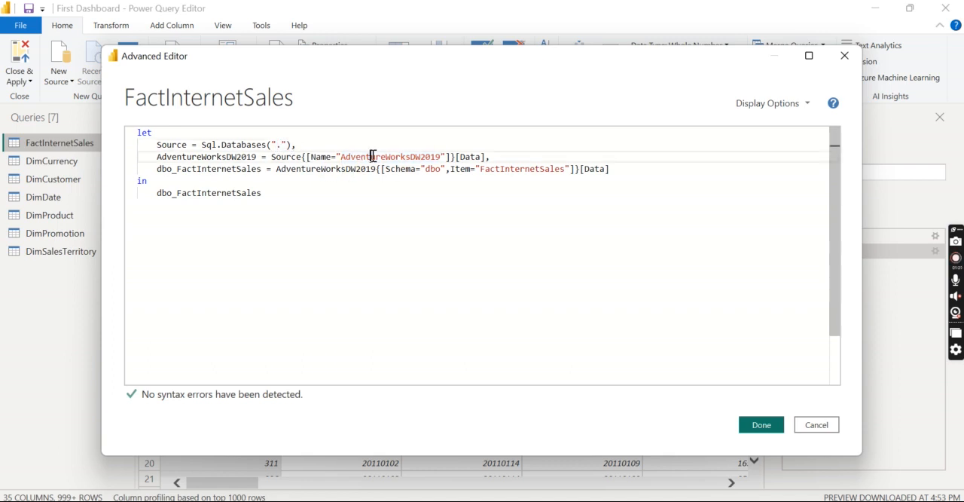
pyautogui.doubleClick(389, 157)
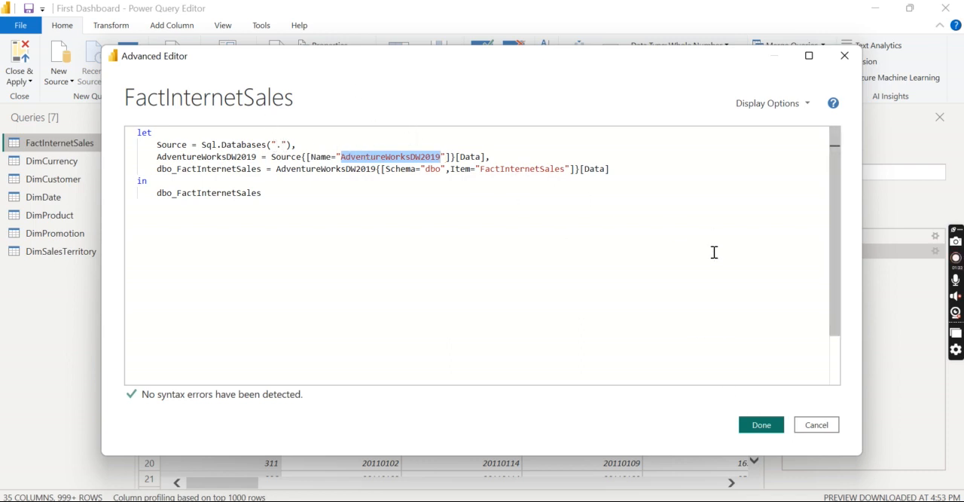
pyautogui.click(759, 425)
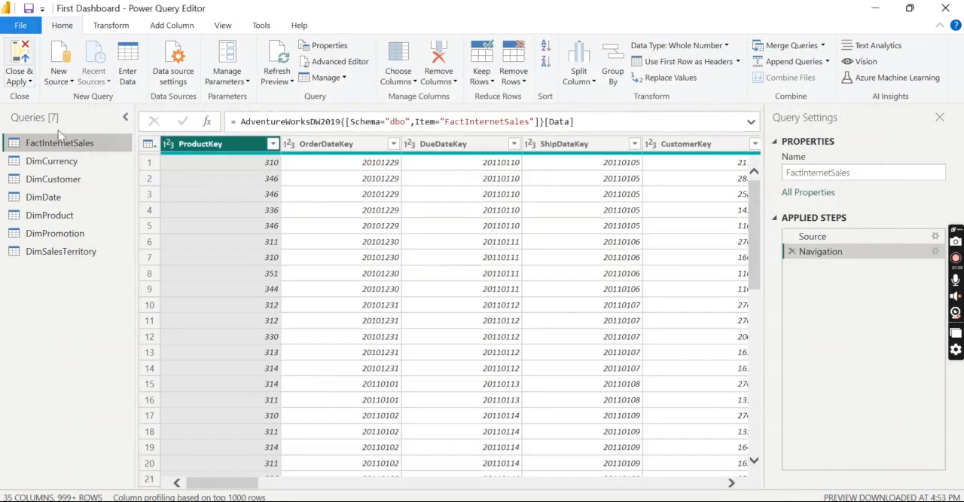
# Review the DimCurrency query's M source code in the Advanced Editor and close it unchanged.
pyautogui.click(51, 160)
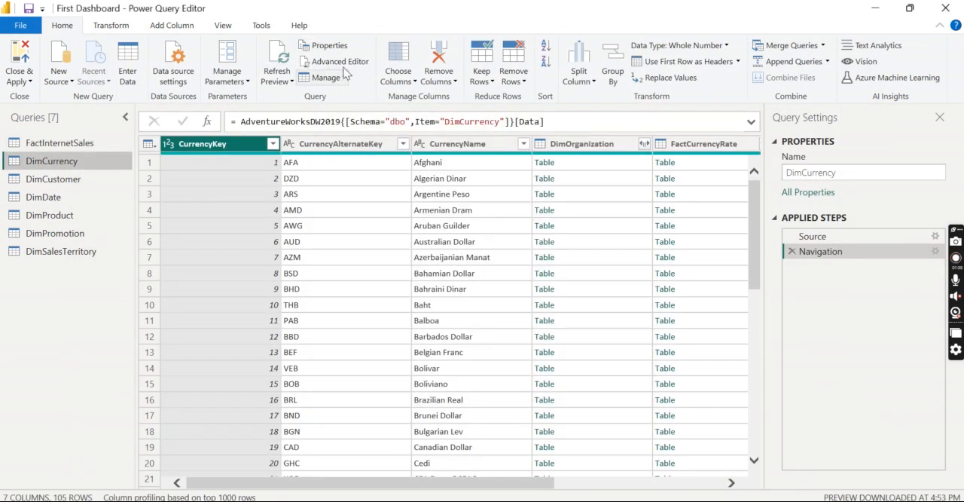
pyautogui.click(335, 60)
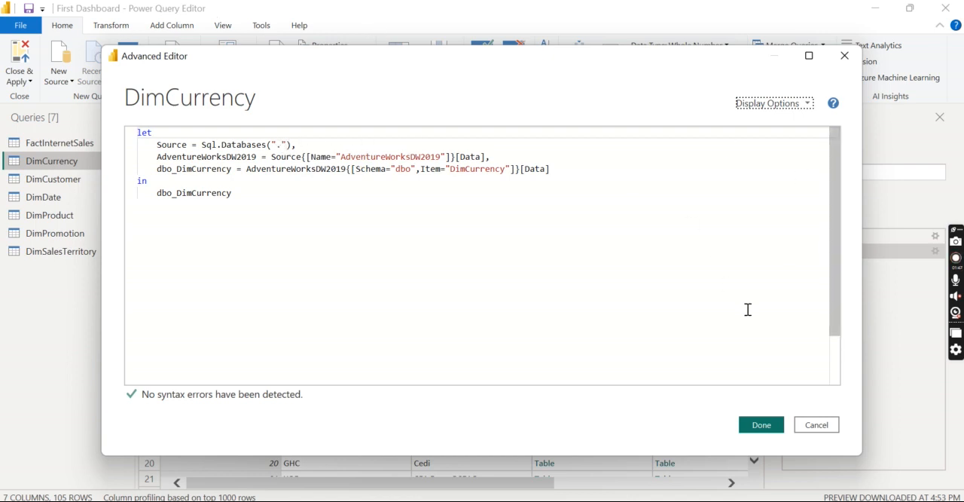
pyautogui.click(761, 425)
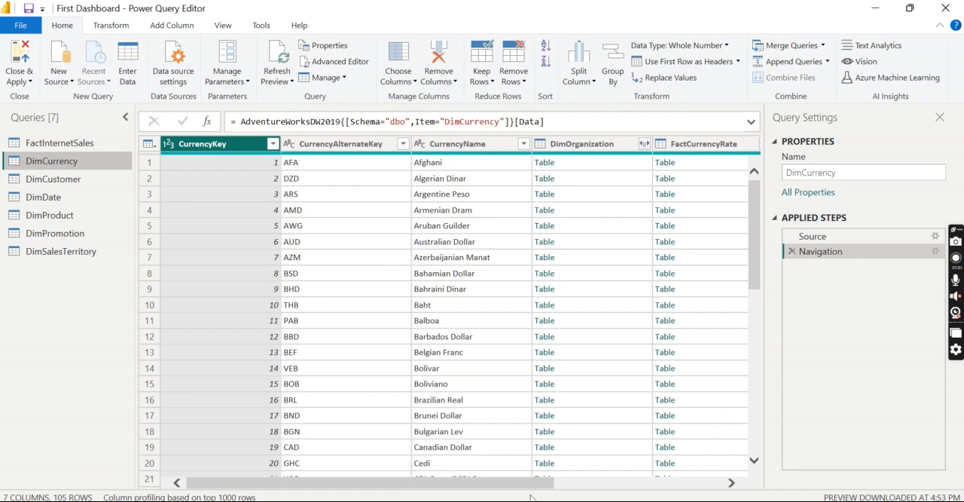
pyautogui.moveTo(516, 399)
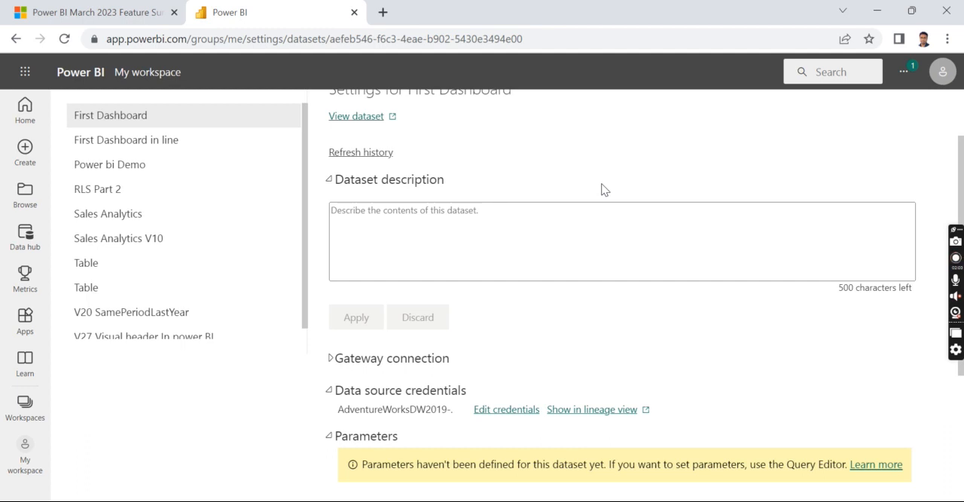
# Scroll the dataset settings page to the Data source credentials and Parameters sections.
pyautogui.scroll(3)
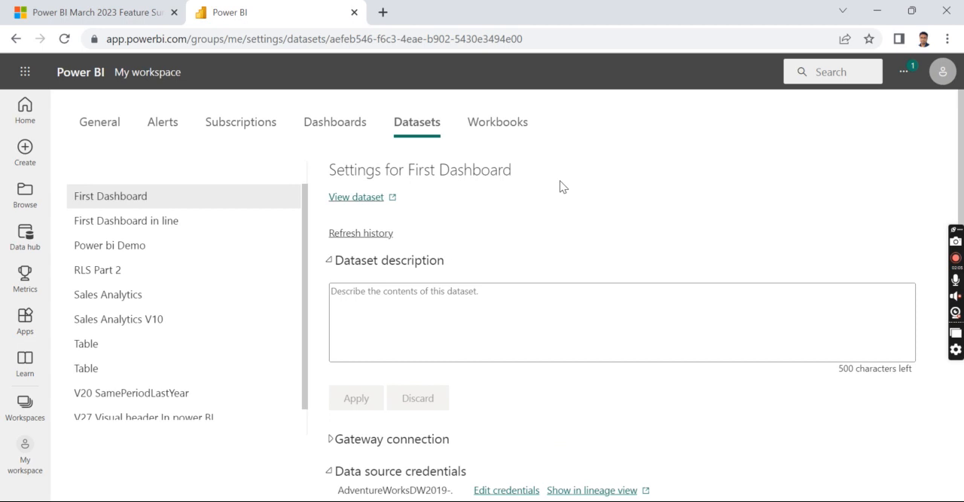
pyautogui.scroll(-3)
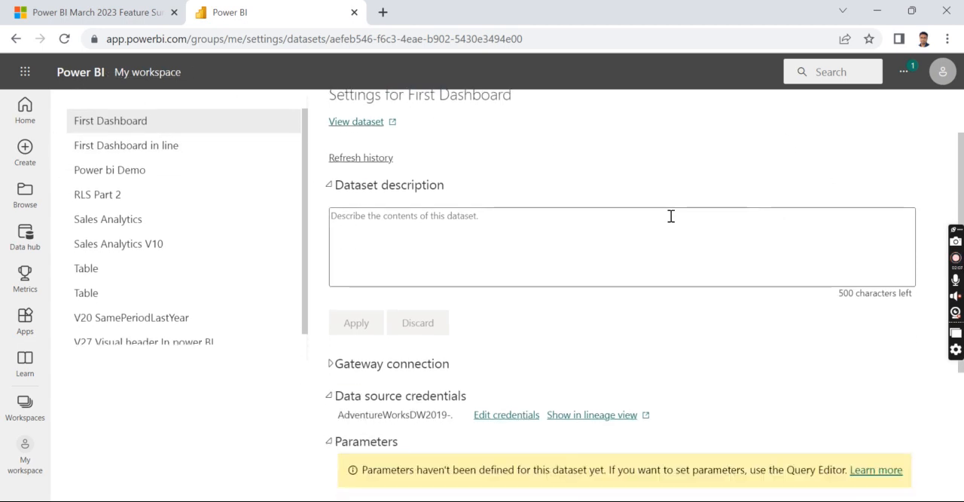
pyautogui.scroll(-3)
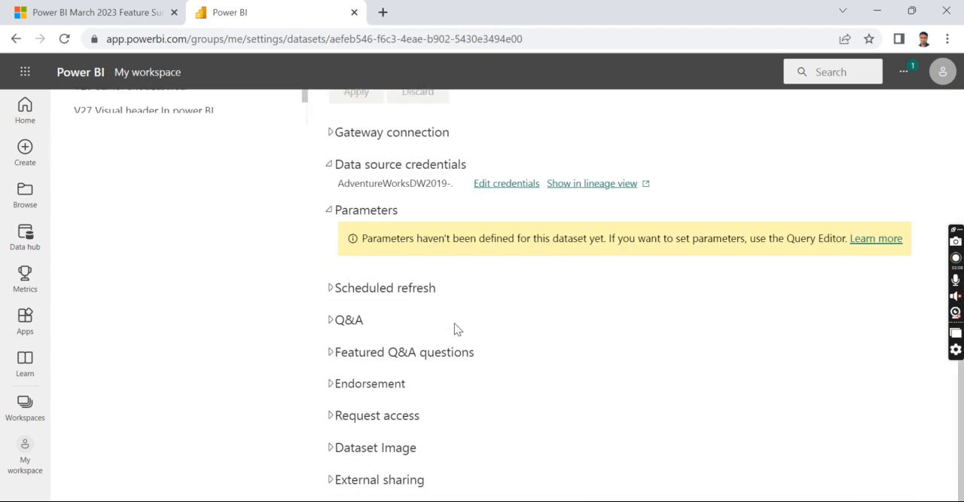
pyautogui.moveTo(470, 301)
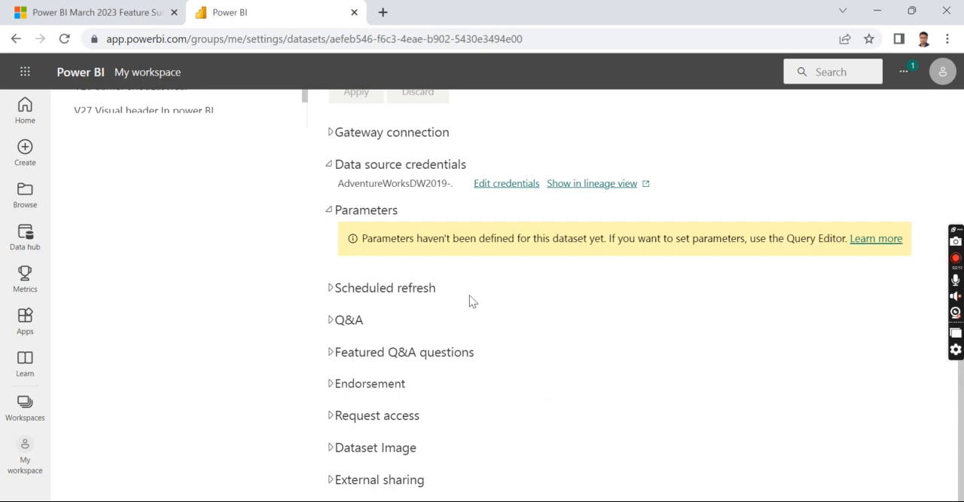
pyautogui.moveTo(507, 183)
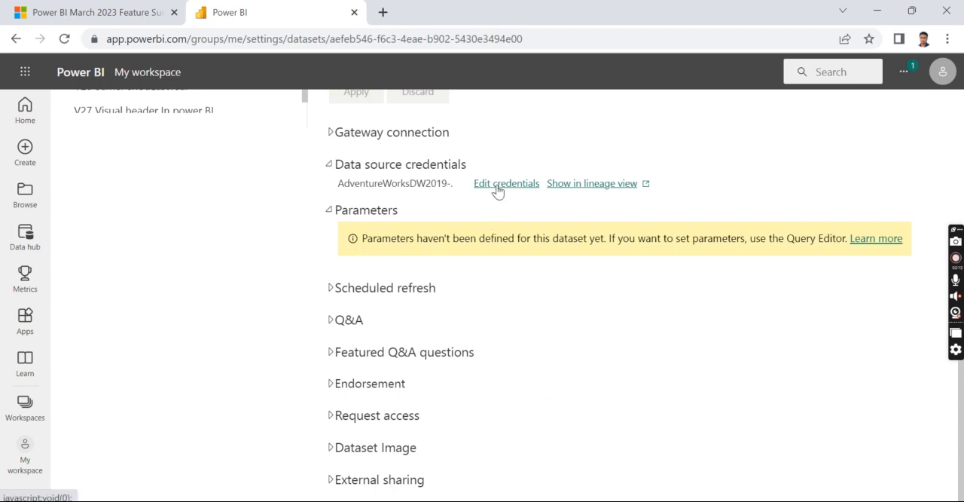
pyautogui.click(506, 184)
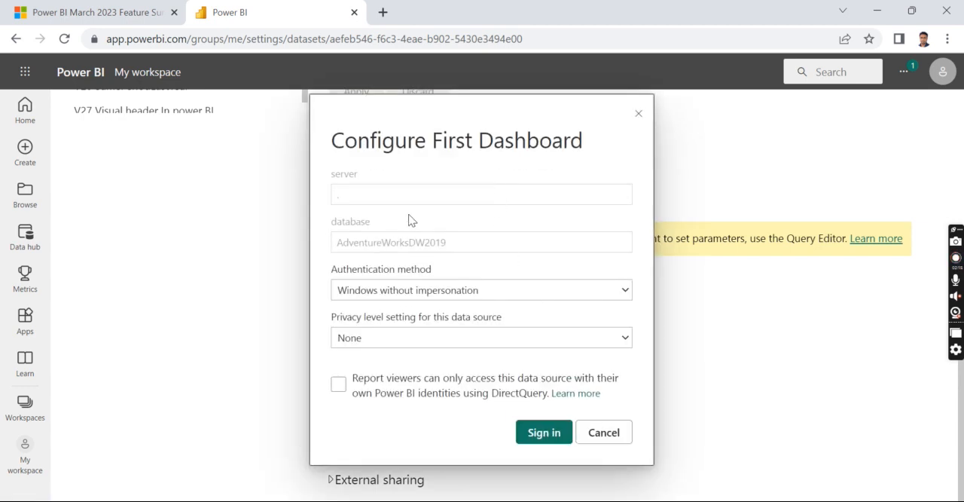
pyautogui.moveTo(360, 223)
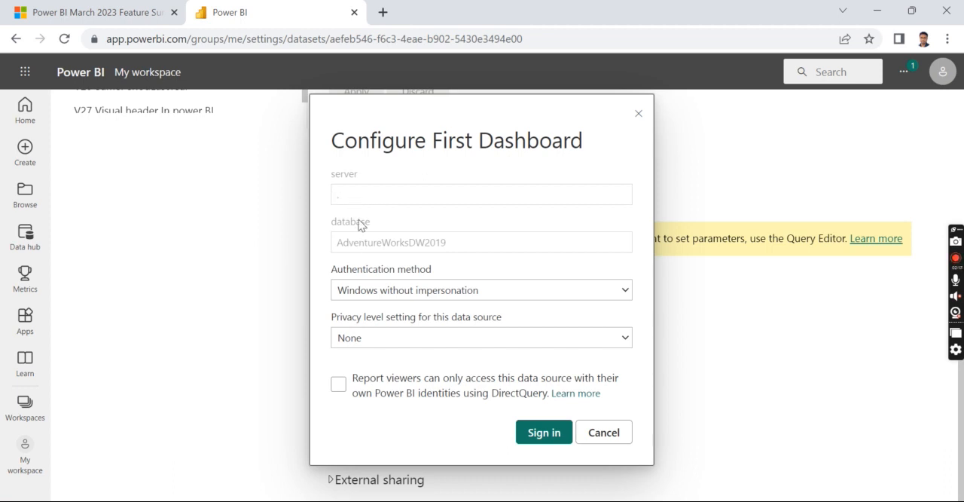
pyautogui.moveTo(360, 228)
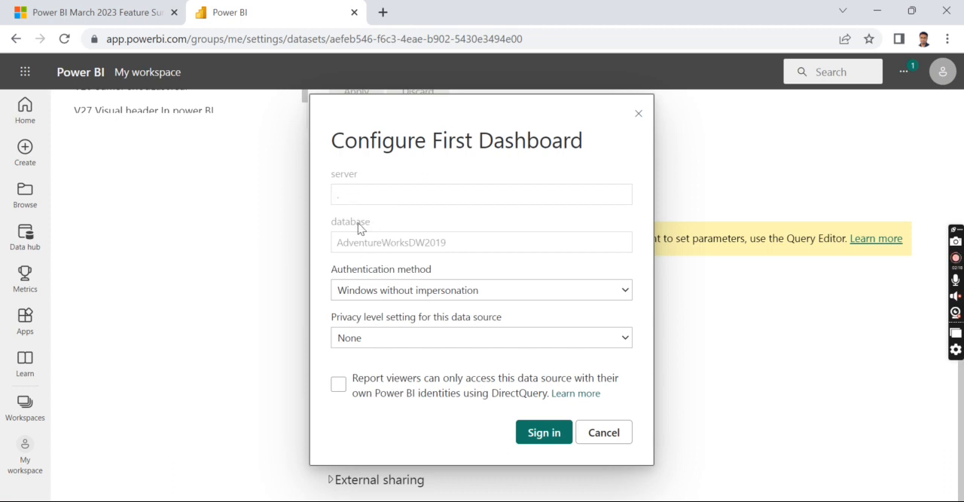
pyautogui.moveTo(425, 253)
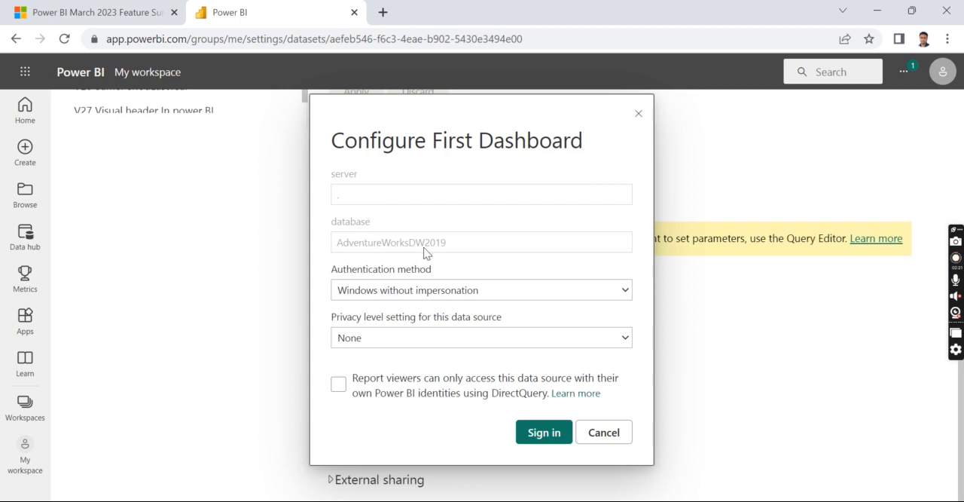
pyautogui.moveTo(455, 250)
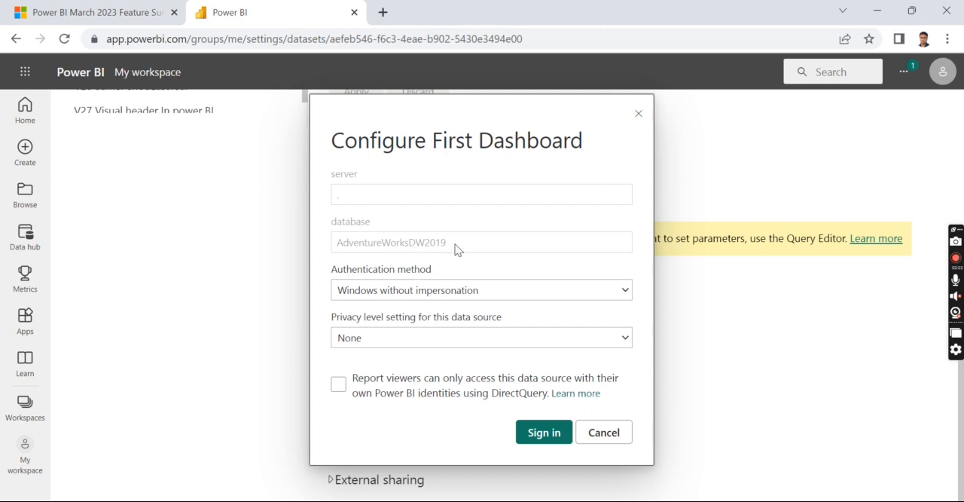
pyautogui.moveTo(413, 196)
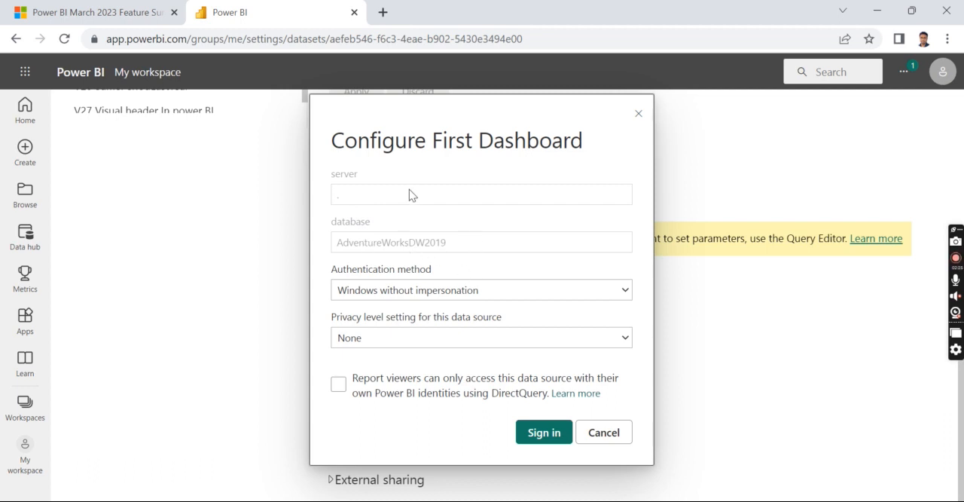
pyautogui.moveTo(630, 123)
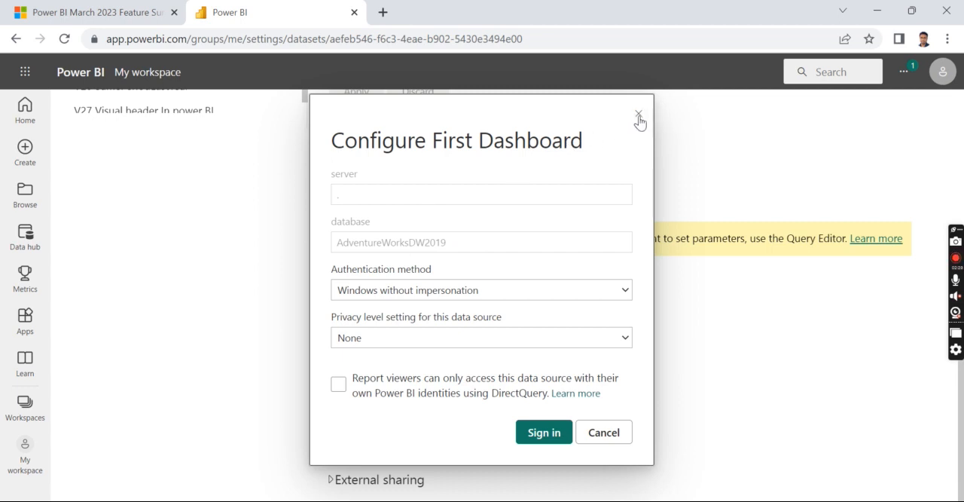
pyautogui.moveTo(699, 195)
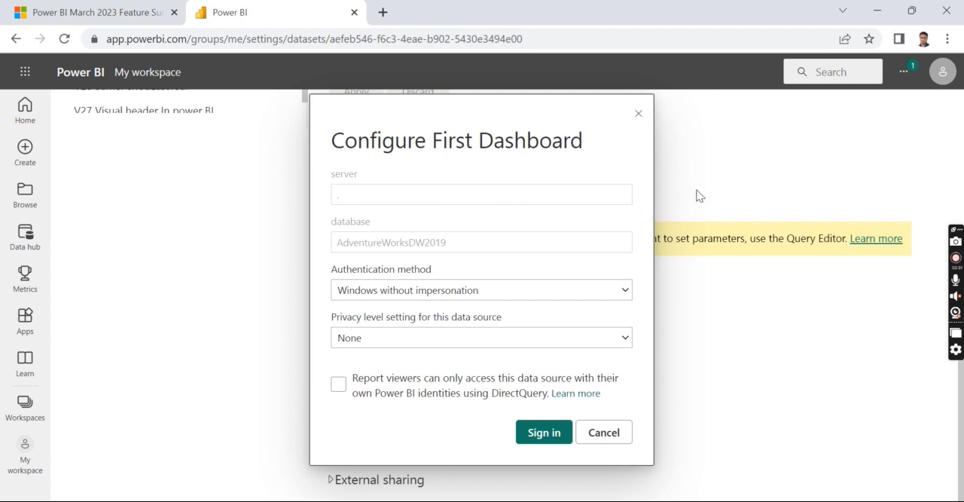
pyautogui.moveTo(722, 135)
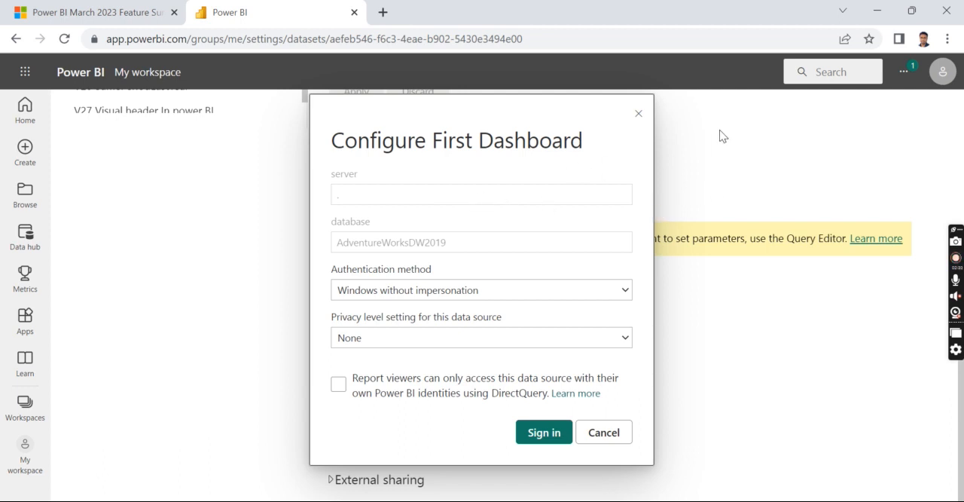
pyautogui.moveTo(766, 151)
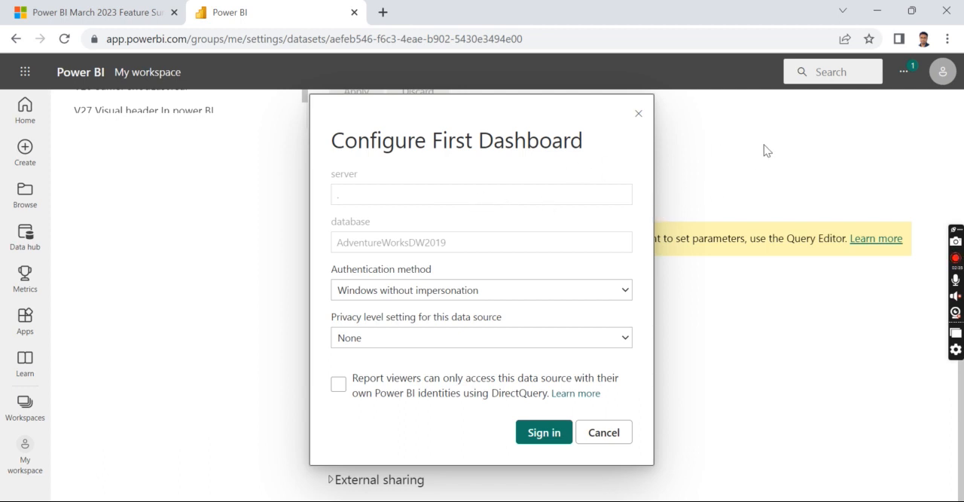
pyautogui.moveTo(760, 169)
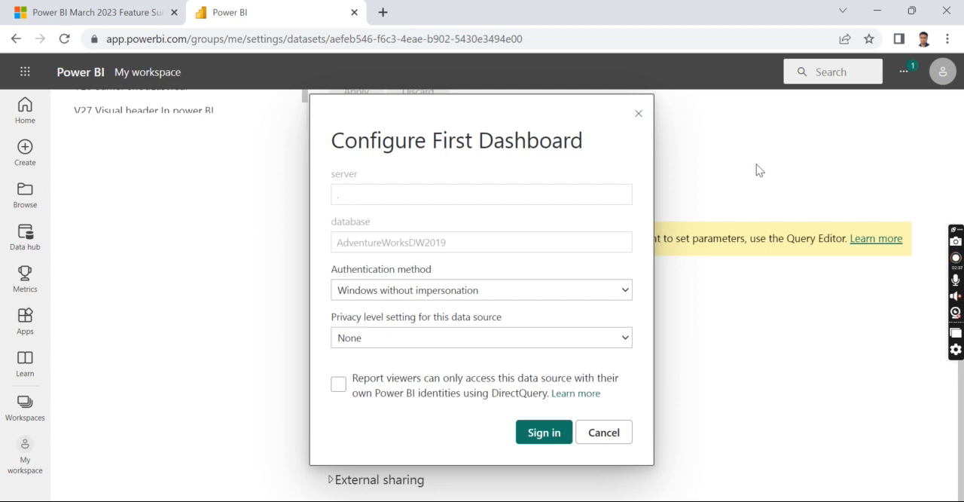
pyautogui.moveTo(781, 337)
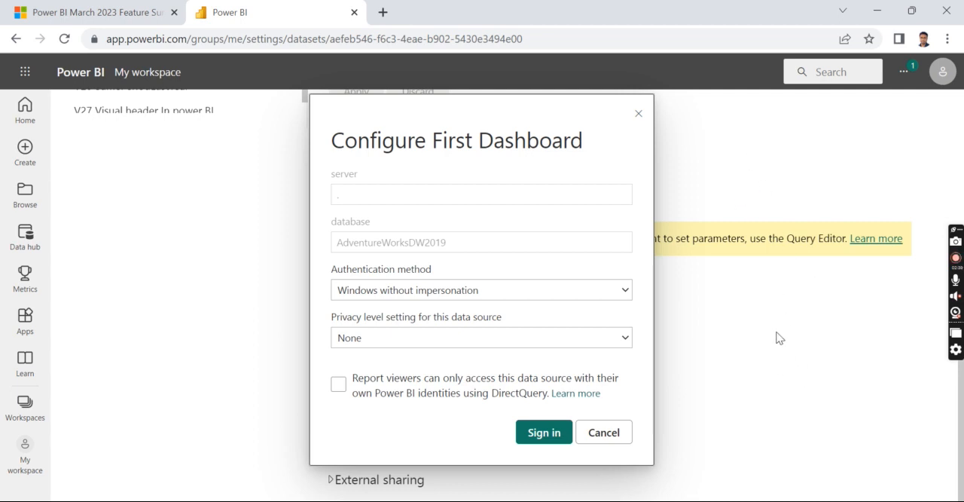
pyautogui.moveTo(800, 348)
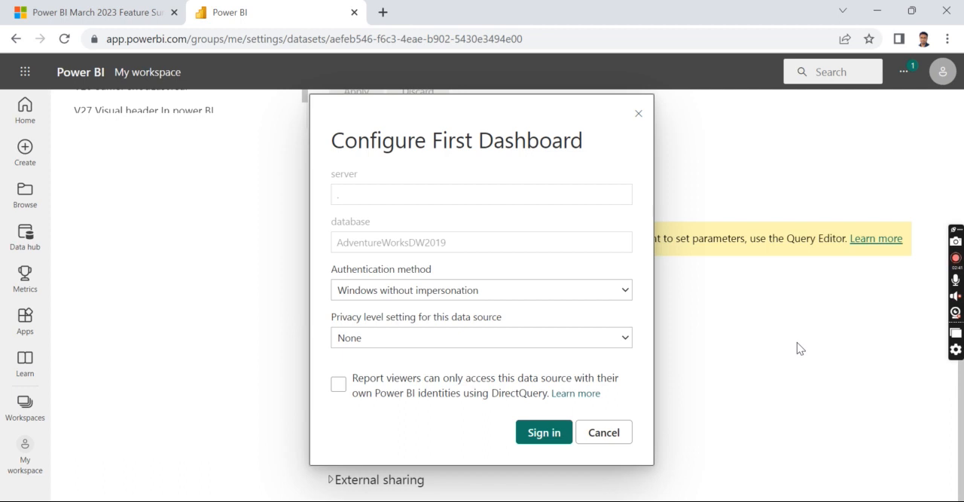
pyautogui.moveTo(829, 397)
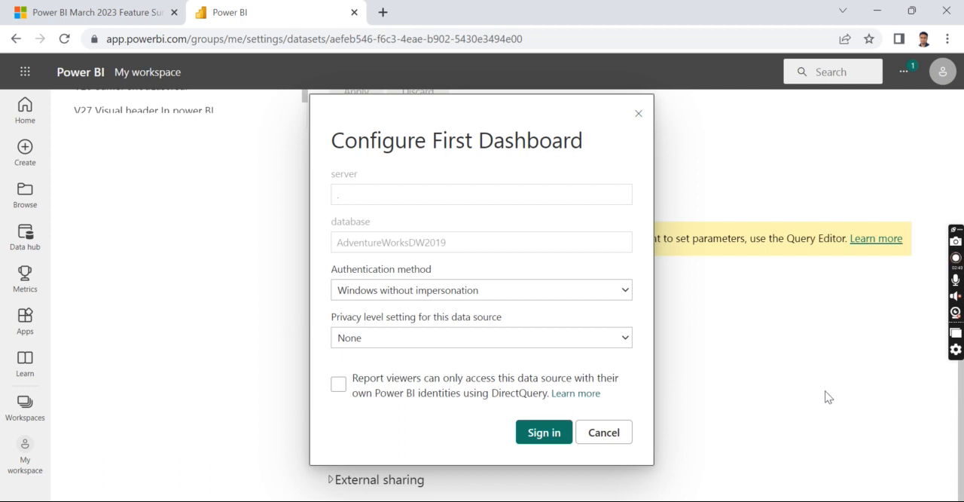
pyautogui.moveTo(771, 296)
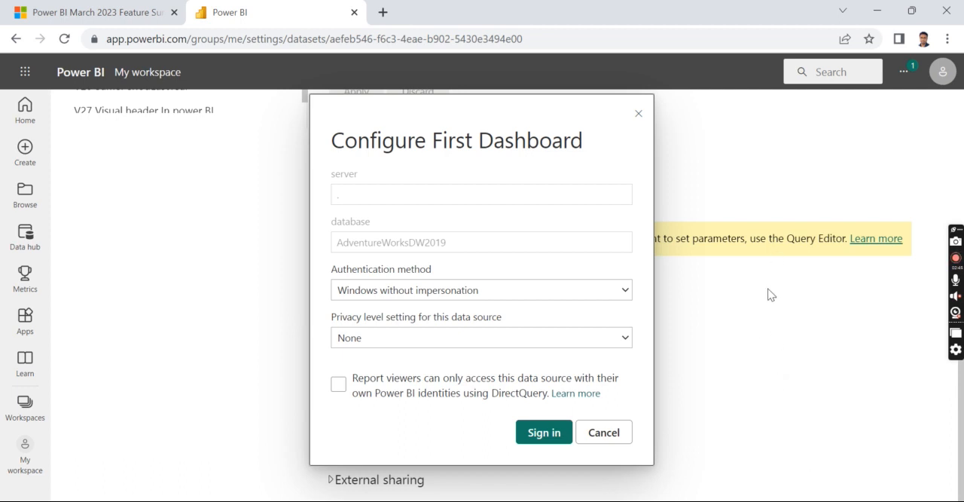
pyautogui.moveTo(774, 314)
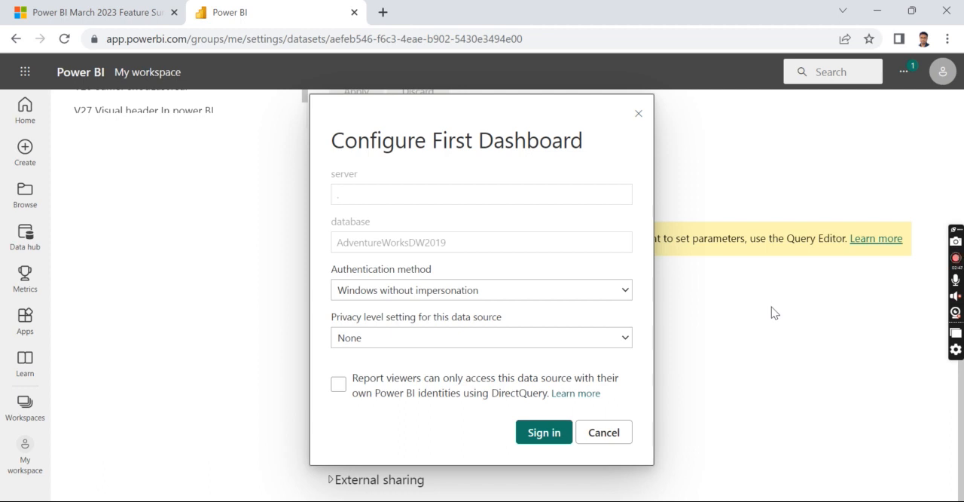
pyautogui.moveTo(786, 324)
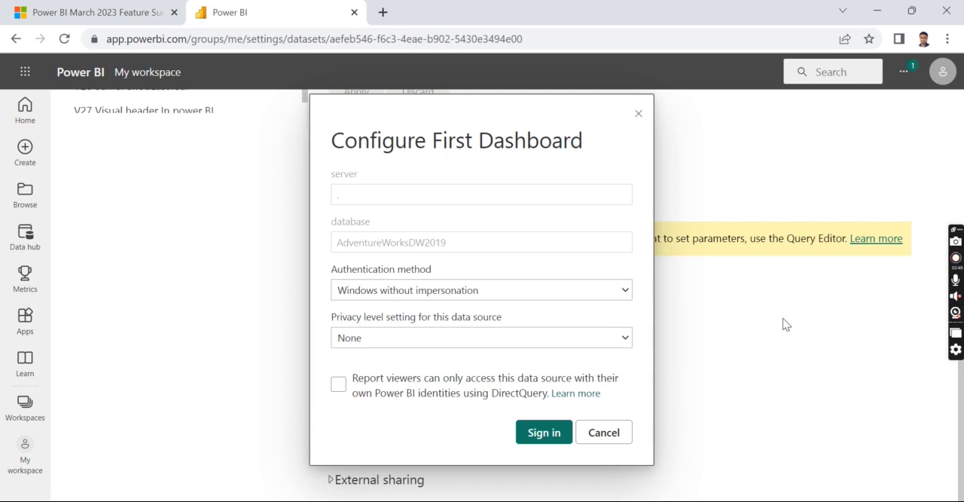
pyautogui.moveTo(425, 264)
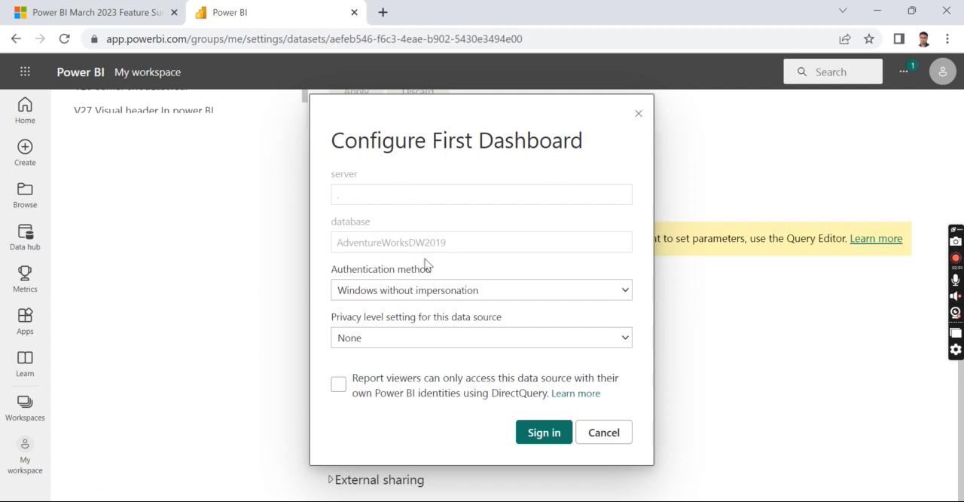
pyautogui.moveTo(736, 363)
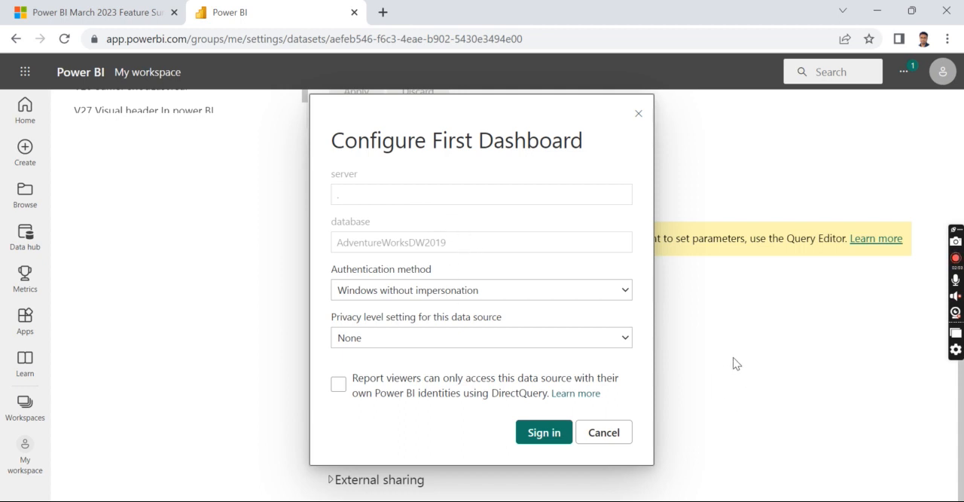
pyautogui.moveTo(555, 166)
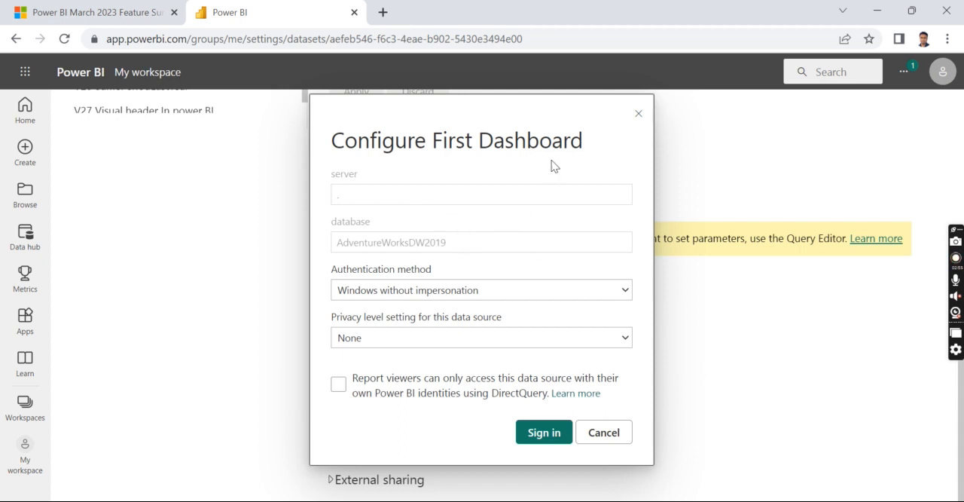
pyautogui.moveTo(639, 115)
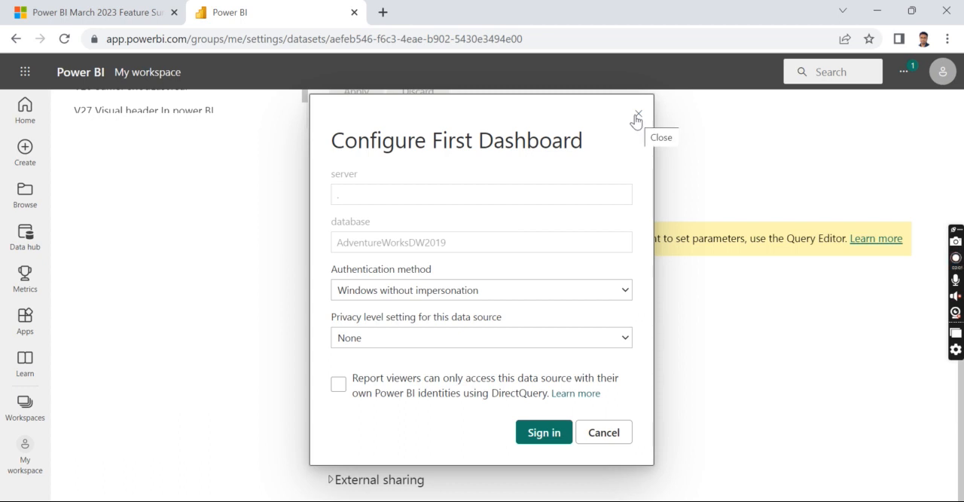
pyautogui.moveTo(666, 318)
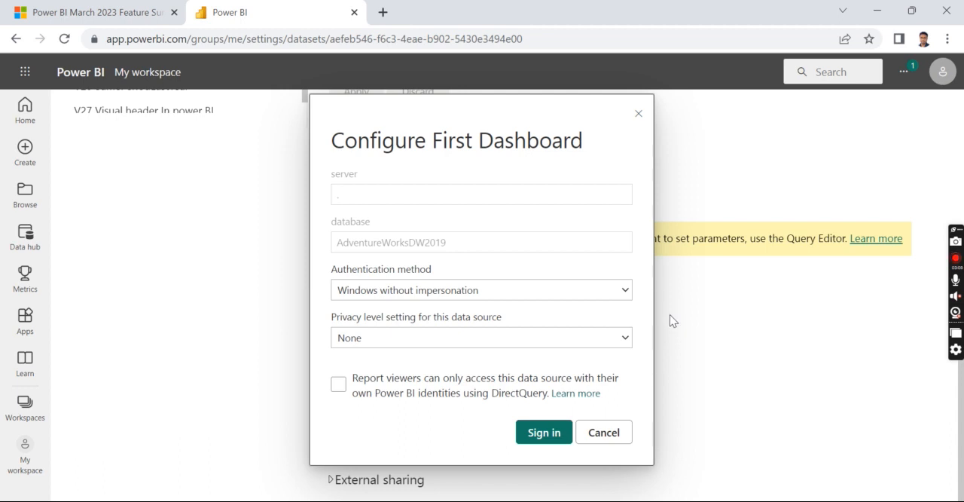
pyautogui.moveTo(676, 319)
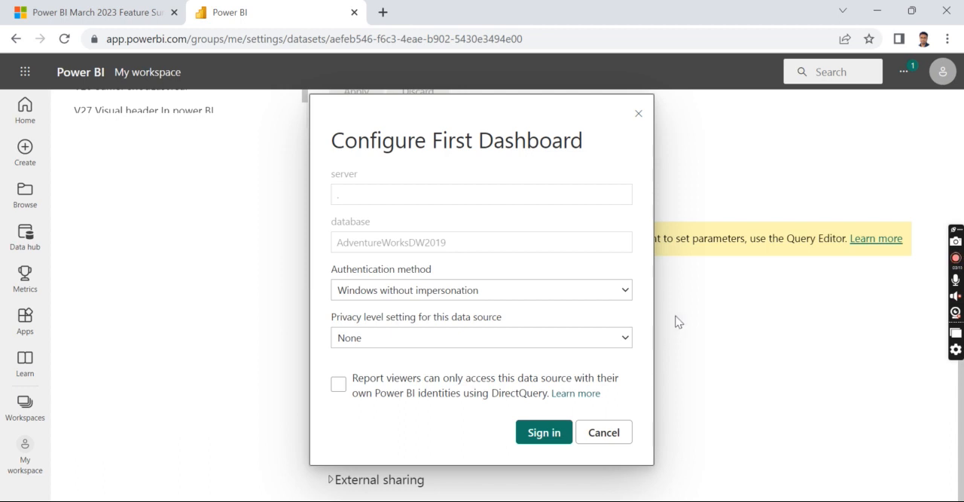
pyautogui.moveTo(476, 208)
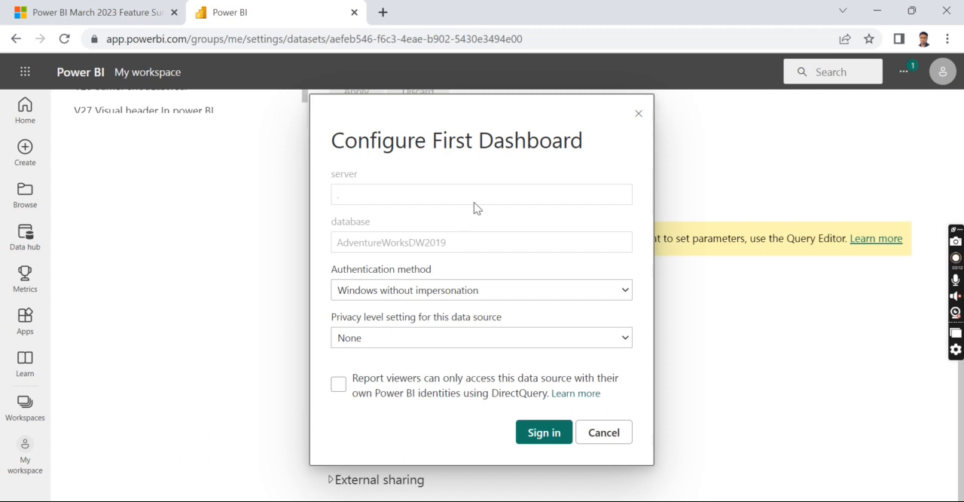
pyautogui.moveTo(666, 209)
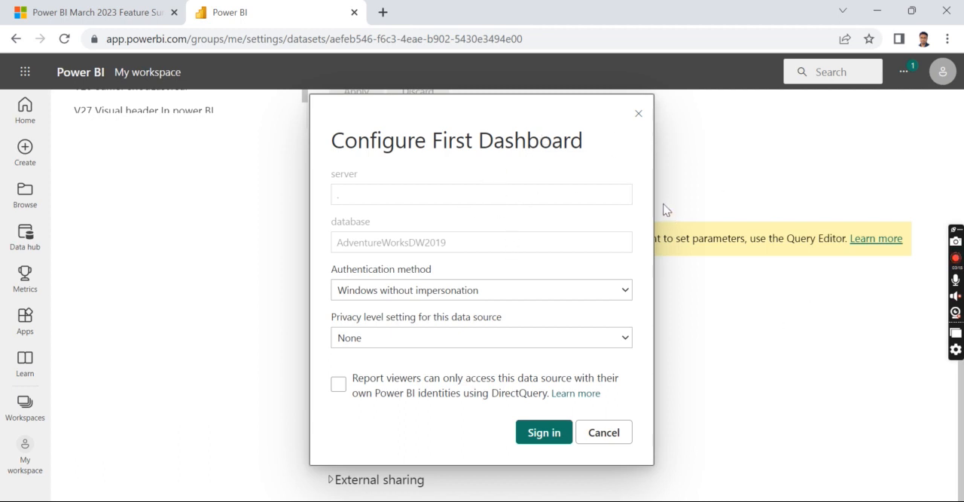
pyautogui.moveTo(708, 103)
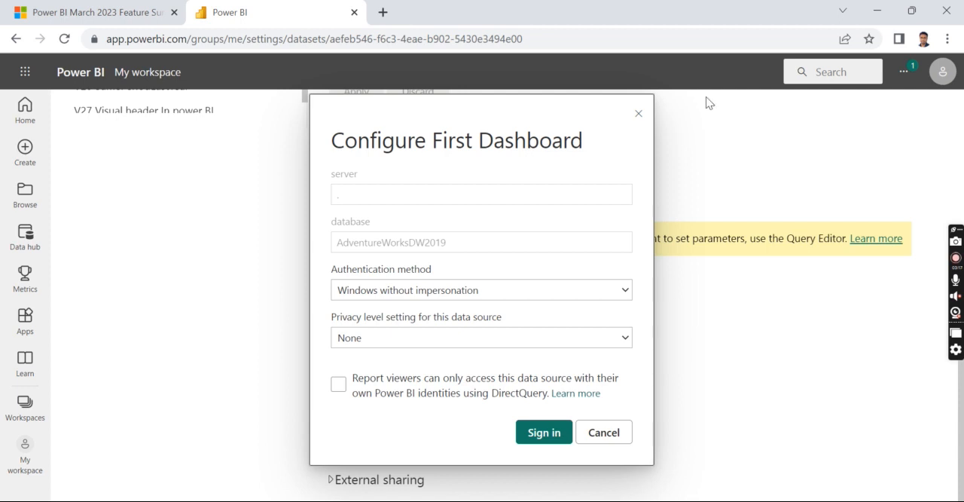
pyautogui.moveTo(657, 158)
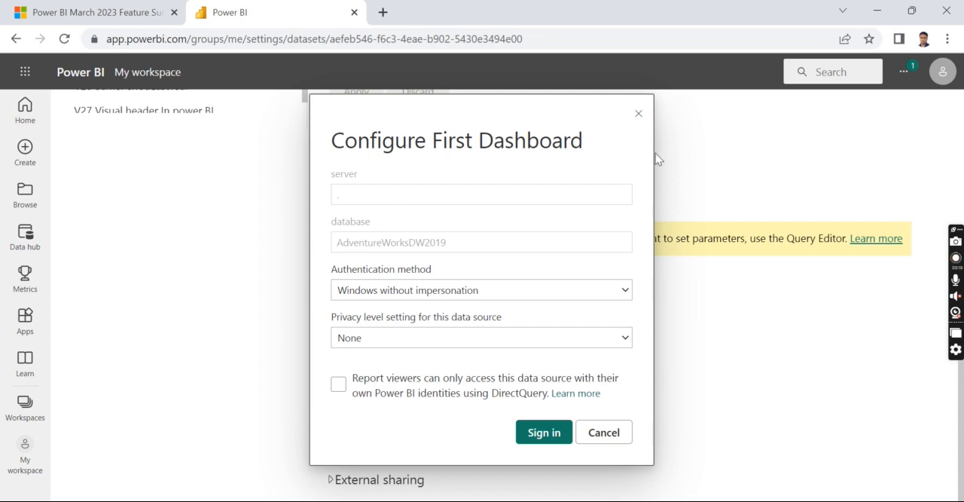
pyautogui.moveTo(652, 150)
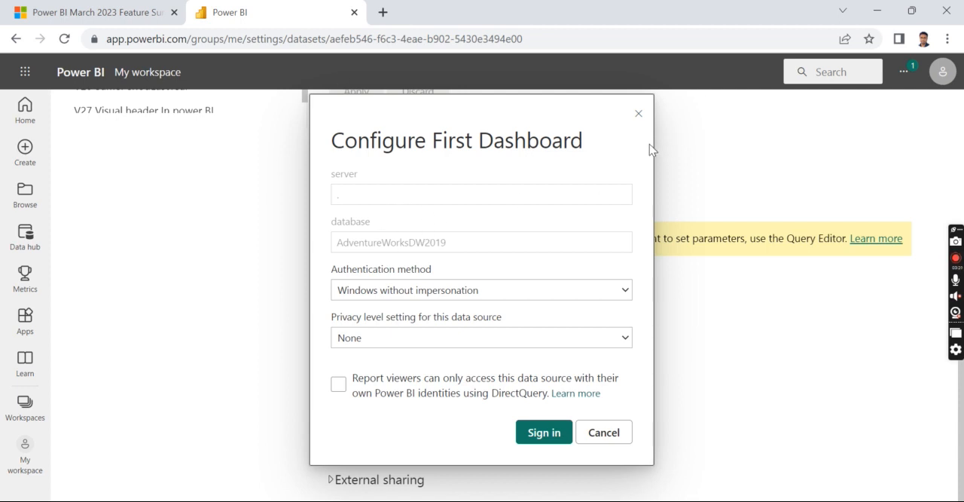
pyautogui.moveTo(639, 114)
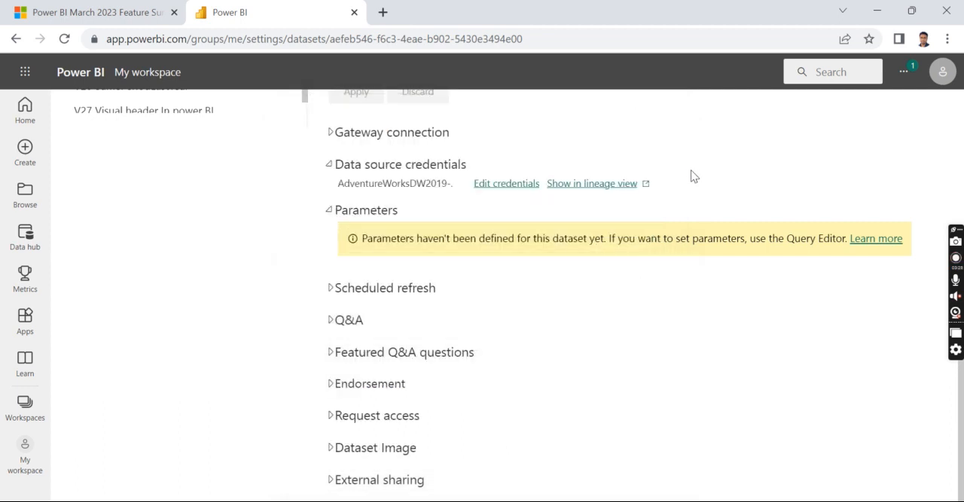
pyautogui.moveTo(687, 282)
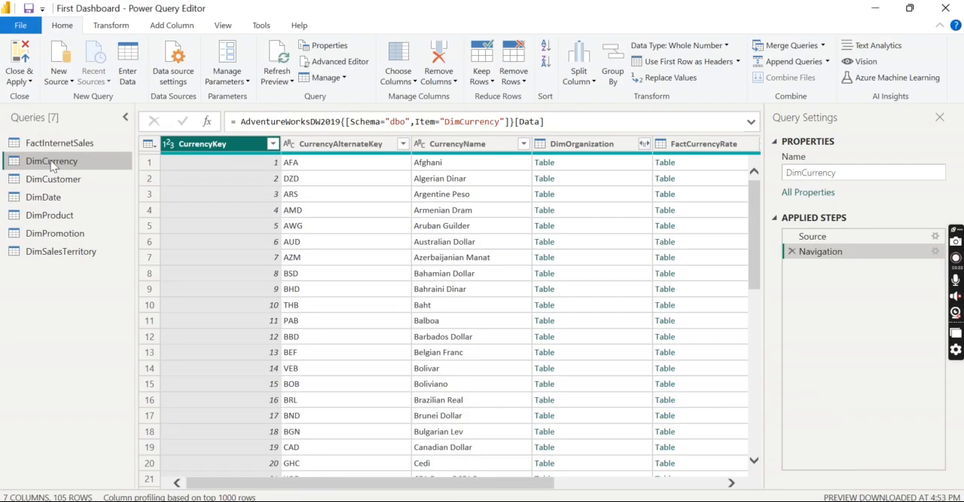
pyautogui.moveTo(63, 300)
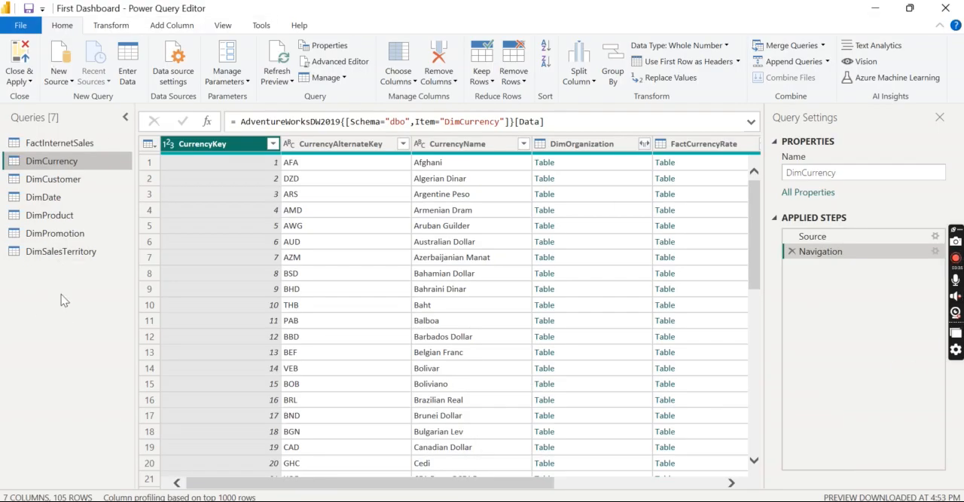
pyautogui.moveTo(205, 78)
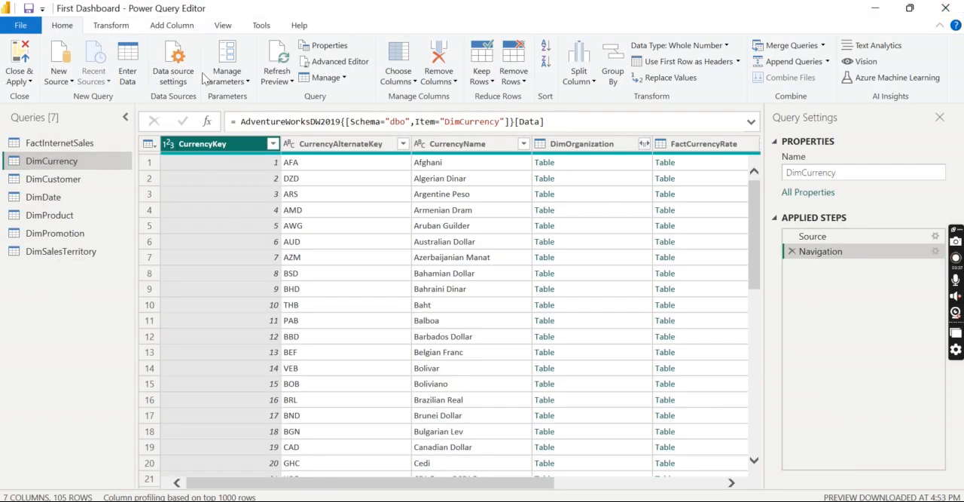
# Create a new parameter named ServerName and fetch the SQL server's name from Management Studio.
pyautogui.click(226, 62)
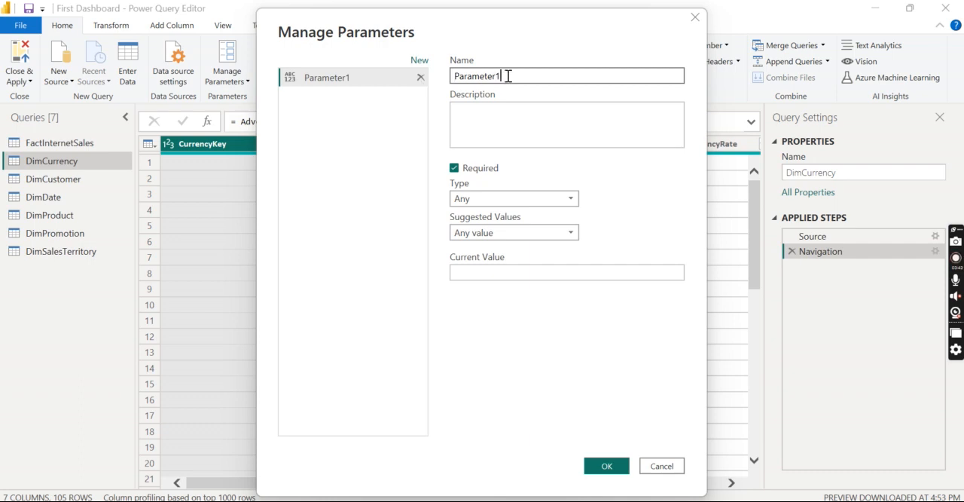
pyautogui.write('Serve')
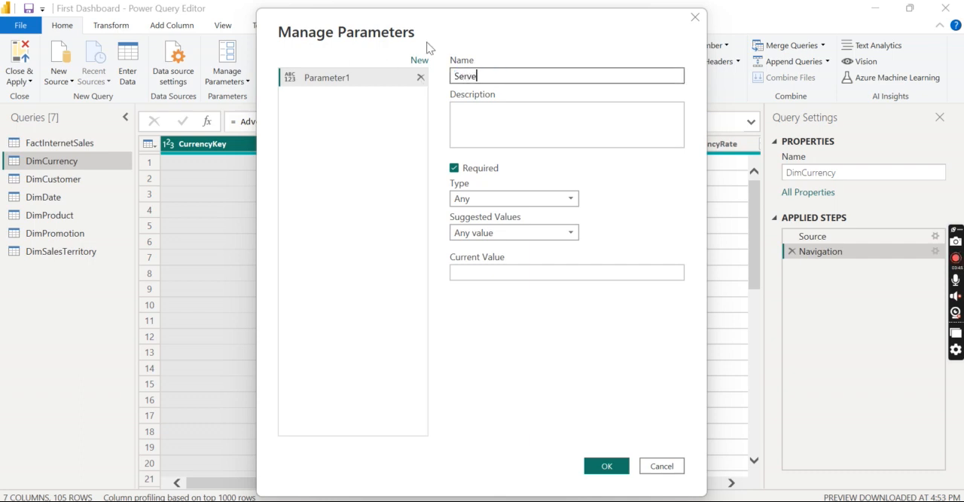
pyautogui.write('rName')
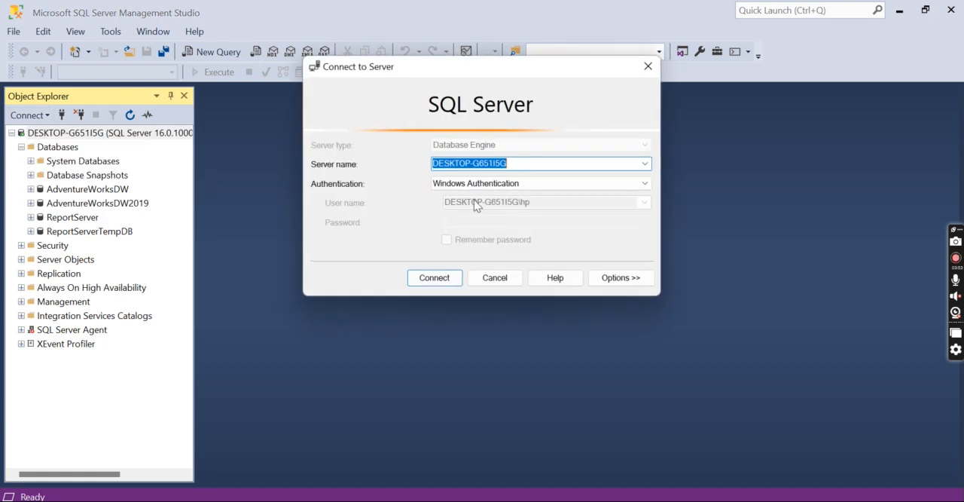
pyautogui.click(513, 163)
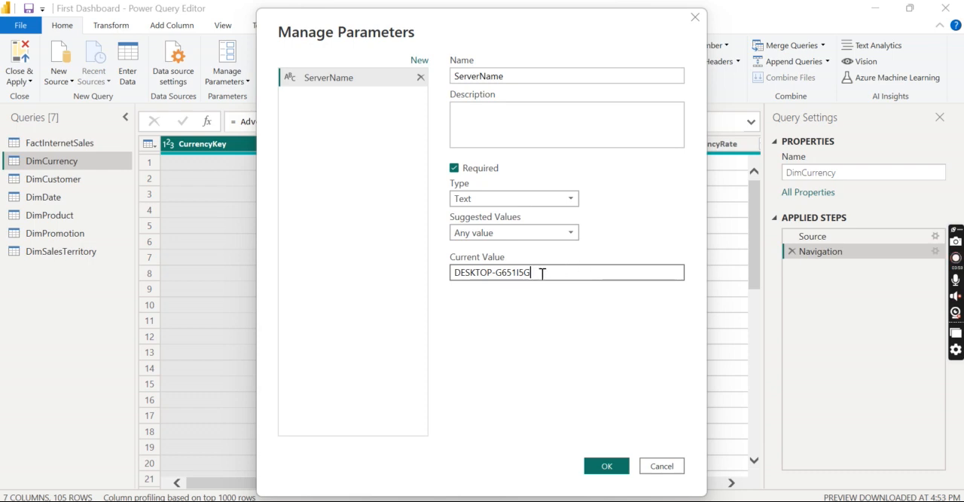
pyautogui.moveTo(458, 317)
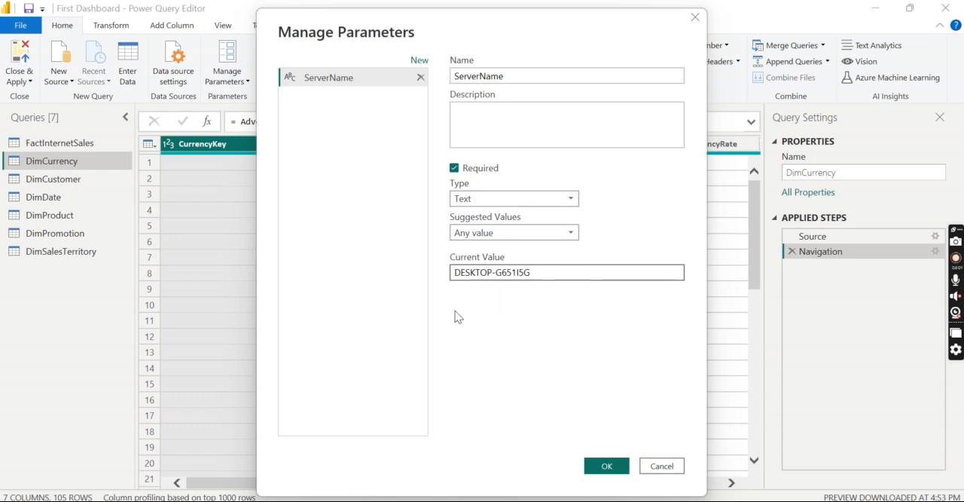
pyautogui.moveTo(616, 191)
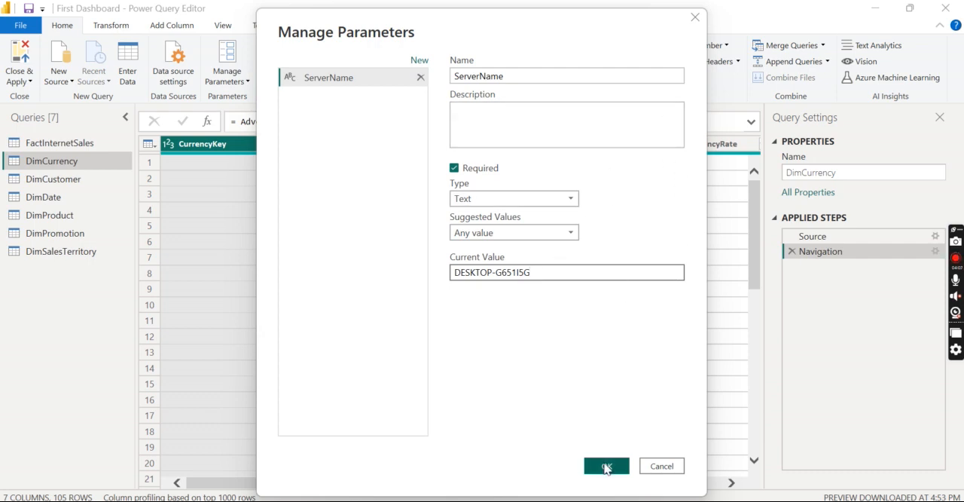
# Save the ServerName text parameter holding the local SQL server name.
pyautogui.click(606, 465)
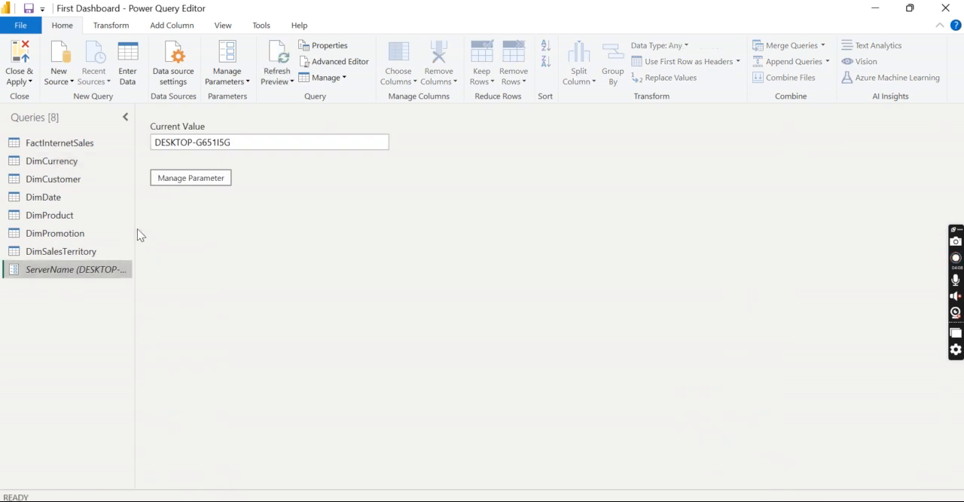
pyautogui.click(226, 62)
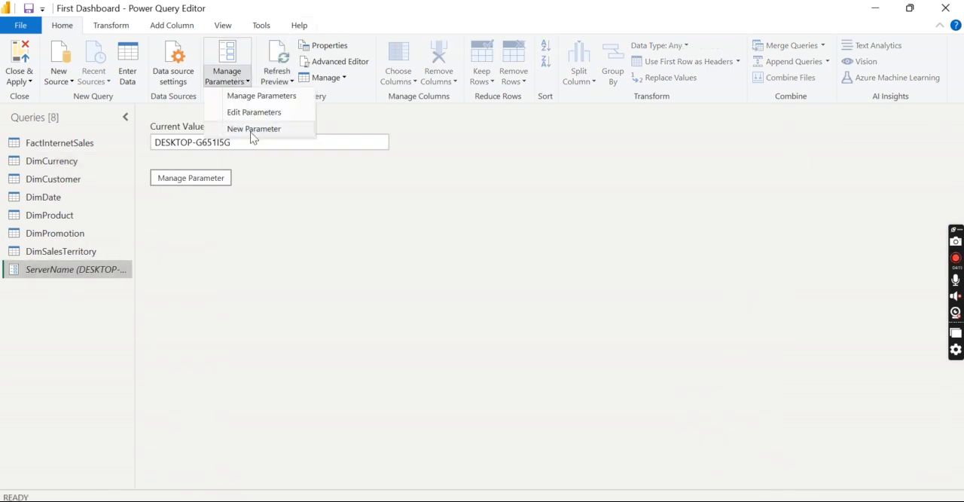
# Start a second text parameter named DBName and check the database name on the server.
pyautogui.click(253, 128)
pyautogui.write('D')
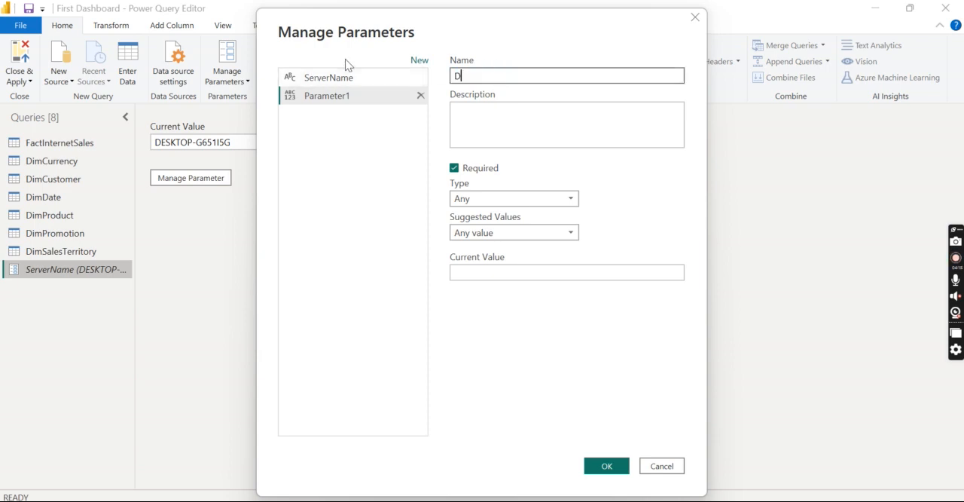
pyautogui.write('BNae')
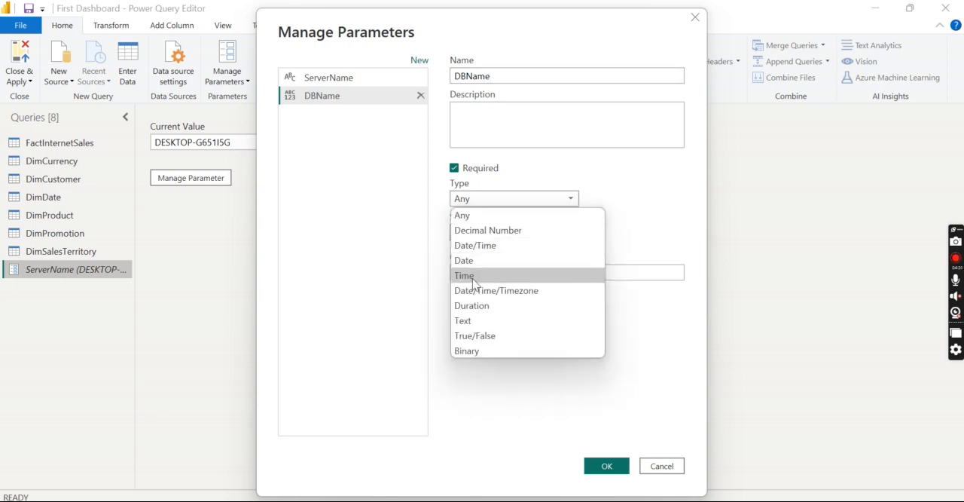
pyautogui.click(463, 319)
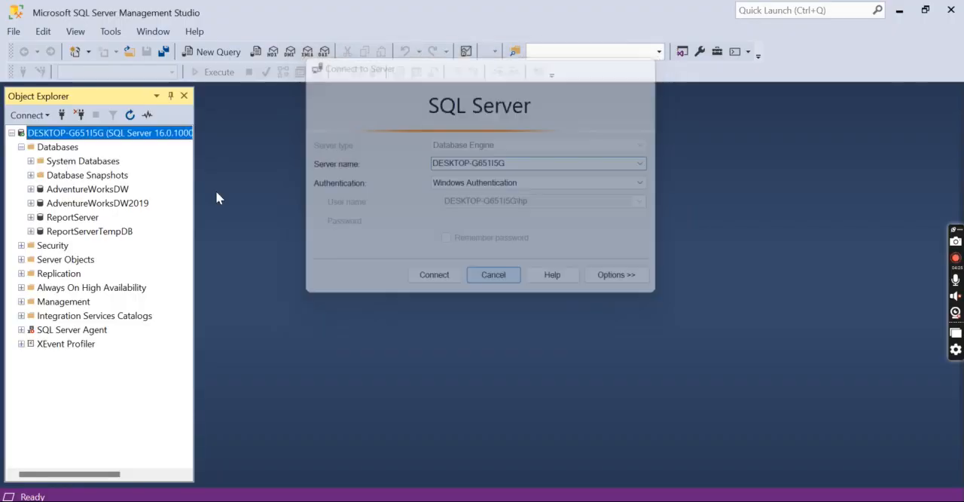
pyautogui.click(494, 275)
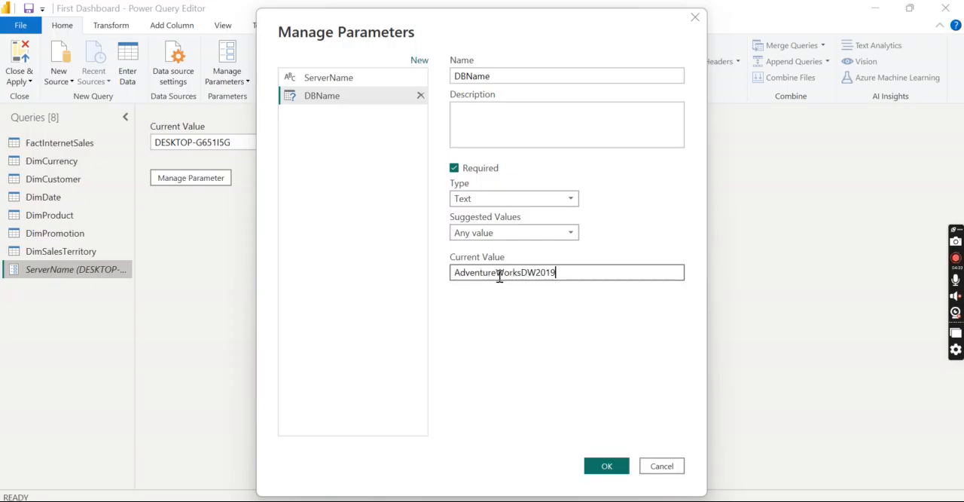
# Save DBName as AdventureWorksDW2019, verify its value, and bring up FactInternetSales's M code.
pyautogui.click(606, 465)
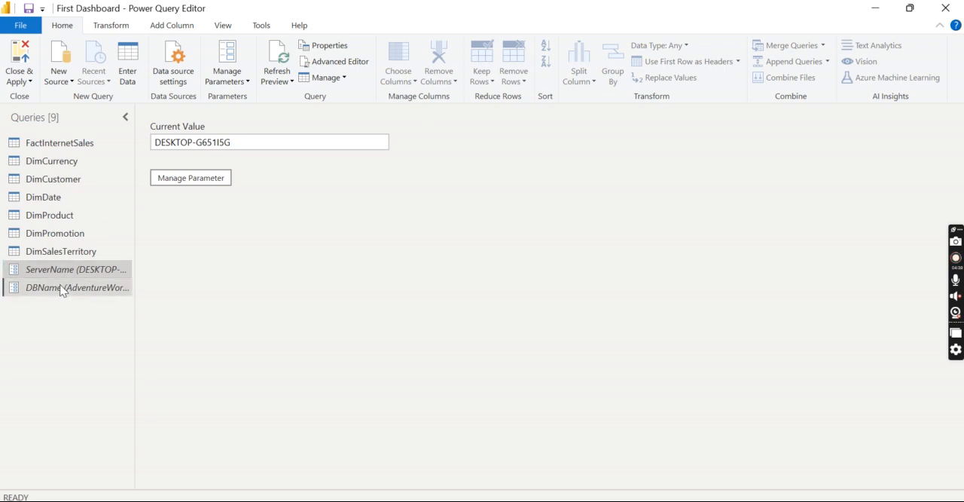
pyautogui.click(73, 287)
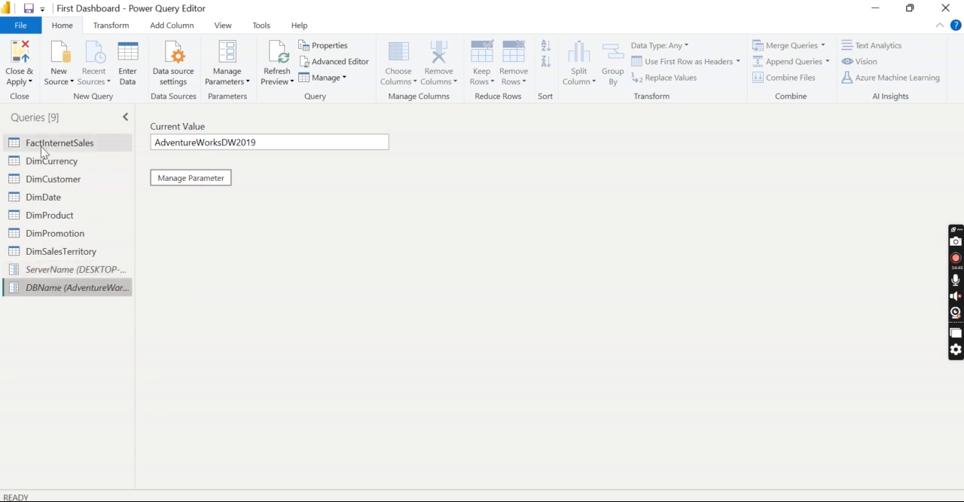
pyautogui.click(61, 142)
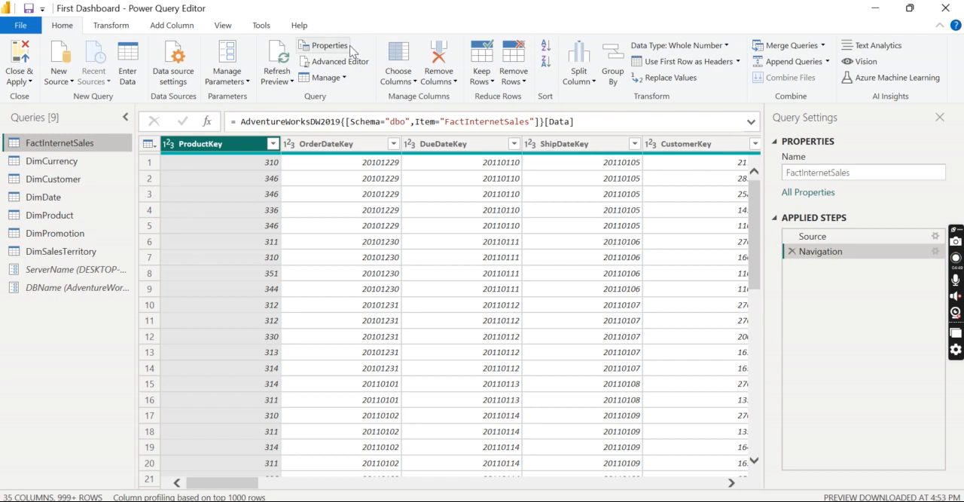
pyautogui.click(341, 60)
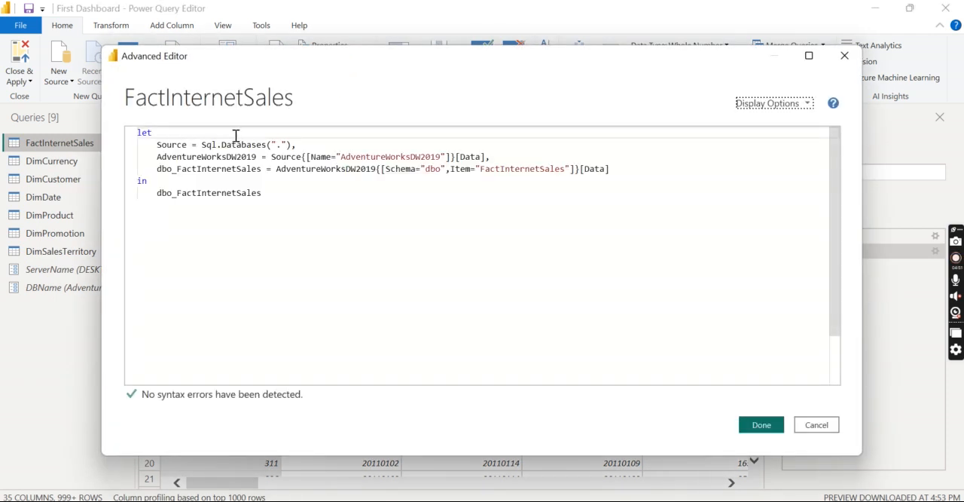
pyautogui.moveTo(232, 80)
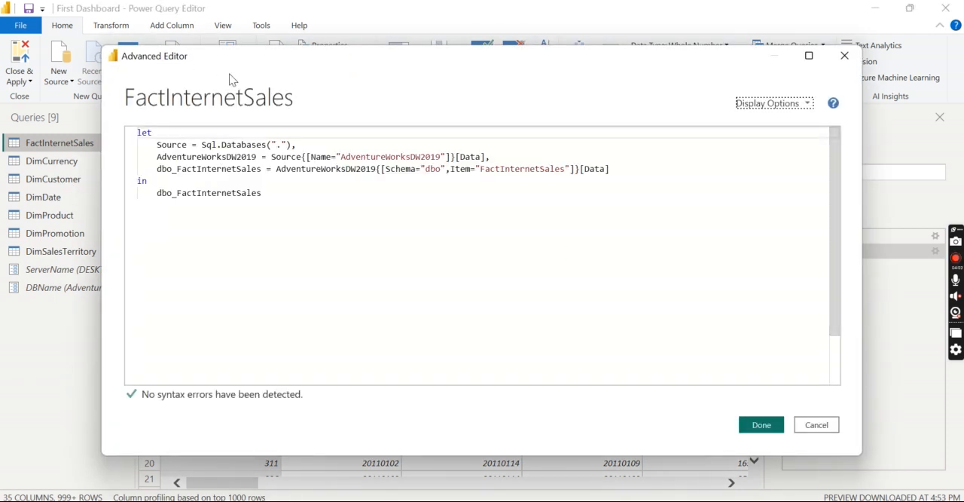
# Examine the hardcoded database name in the Sql.Databases line and close the editor unchanged.
pyautogui.click(761, 425)
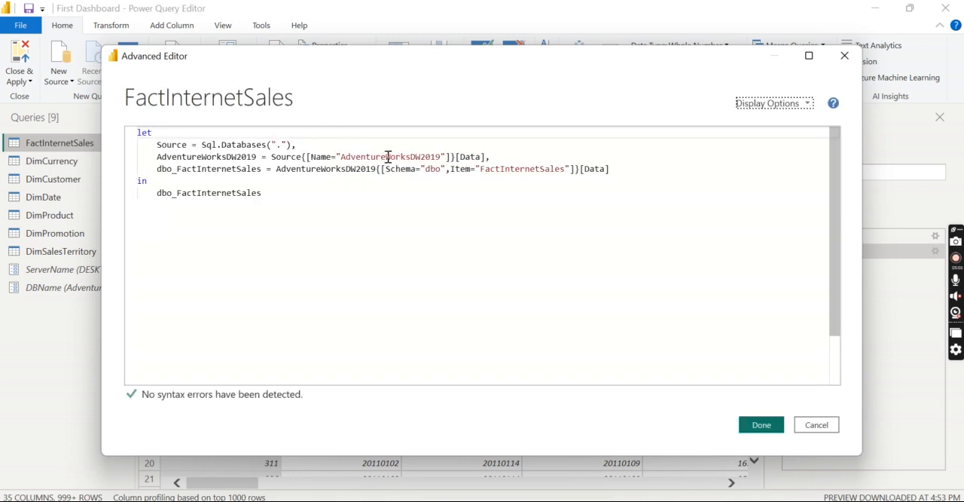
pyautogui.click(761, 425)
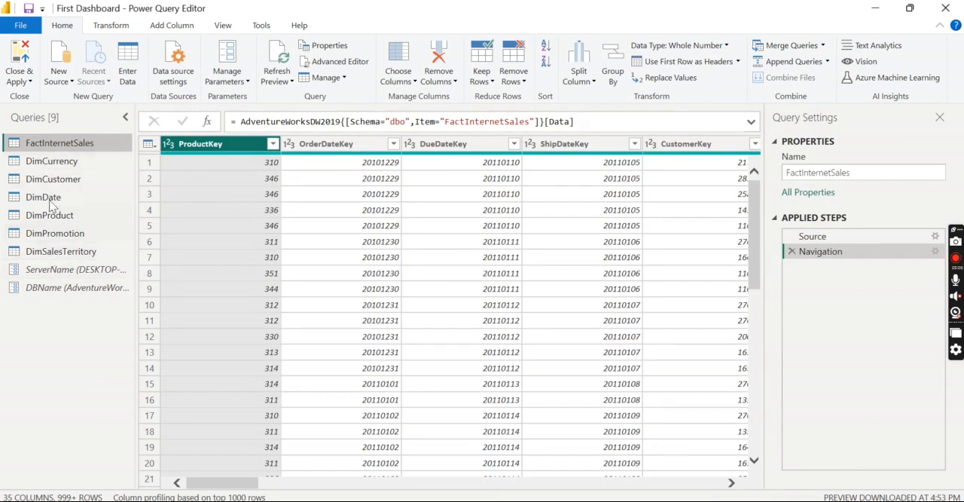
pyautogui.moveTo(75, 268)
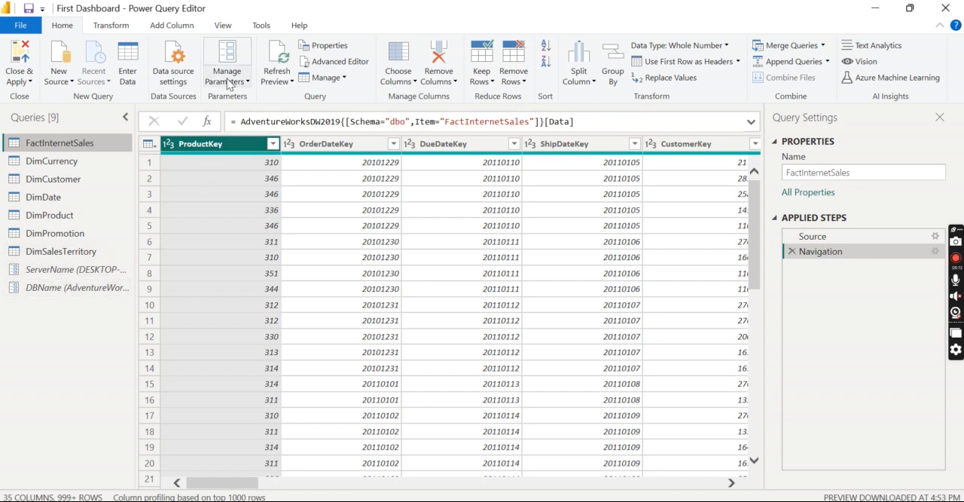
# In the SQL Server source settings, switch Server and Database to come from parameters.
pyautogui.click(174, 62)
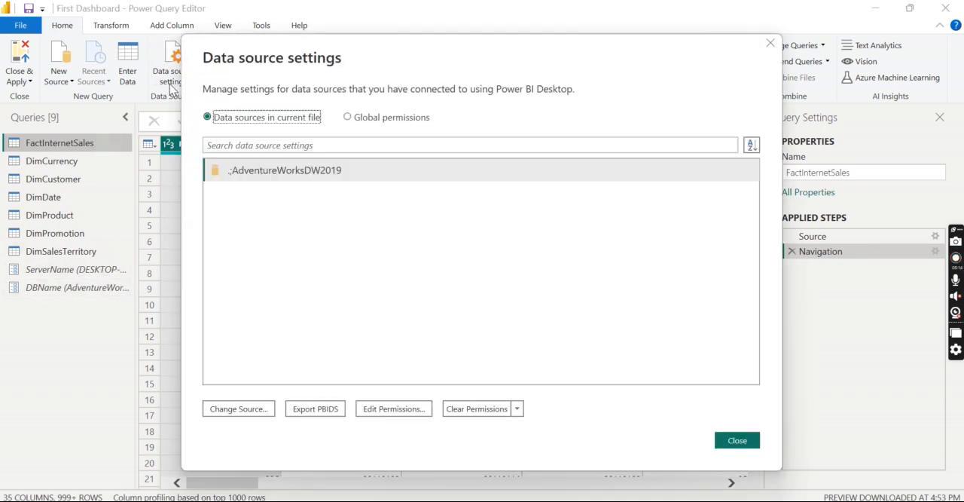
pyautogui.moveTo(239, 408)
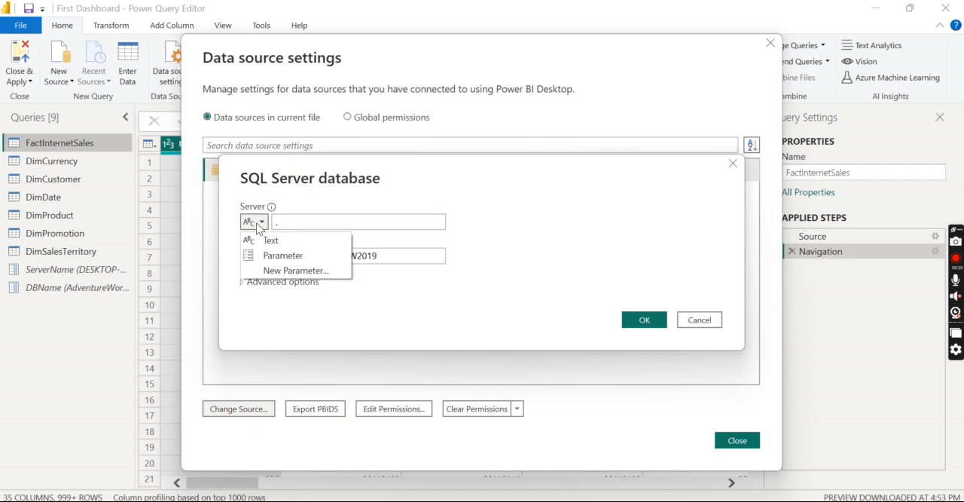
pyautogui.click(283, 254)
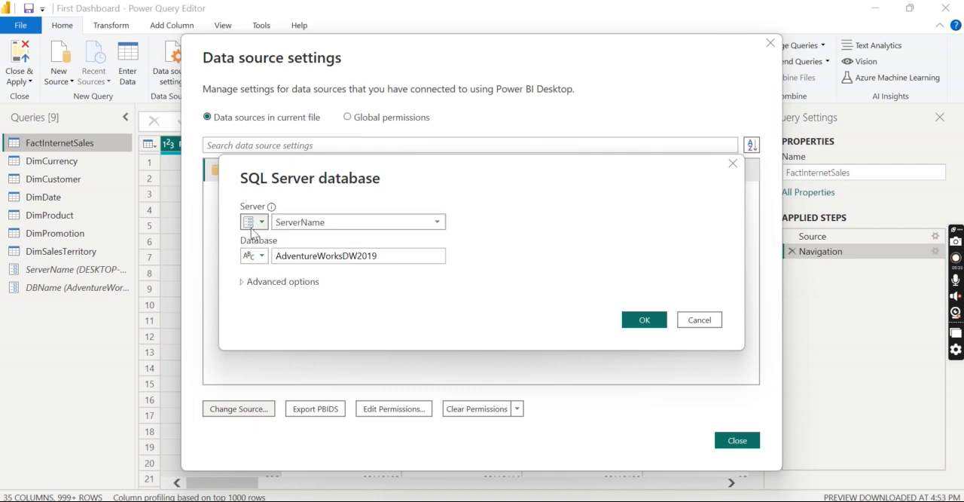
pyautogui.click(437, 221)
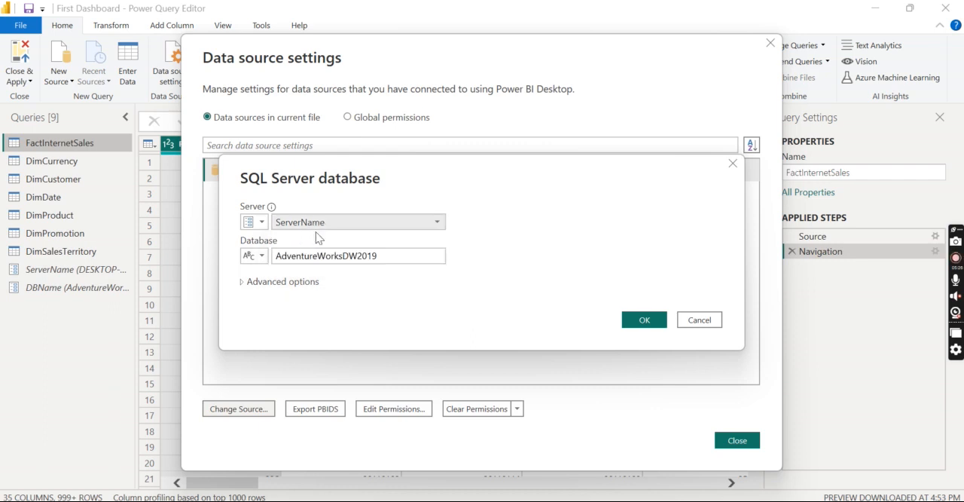
pyautogui.click(262, 256)
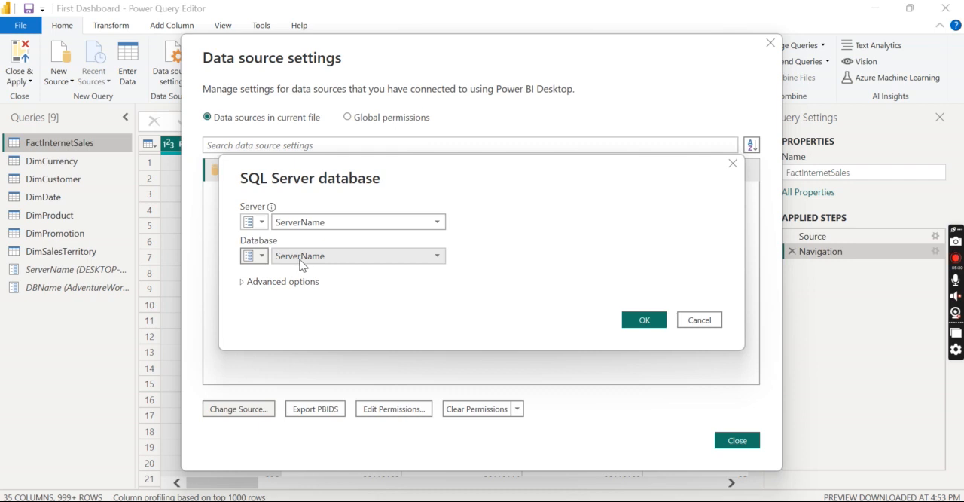
# Set the database to the DBName parameter, confirm the source and close the settings.
pyautogui.click(437, 256)
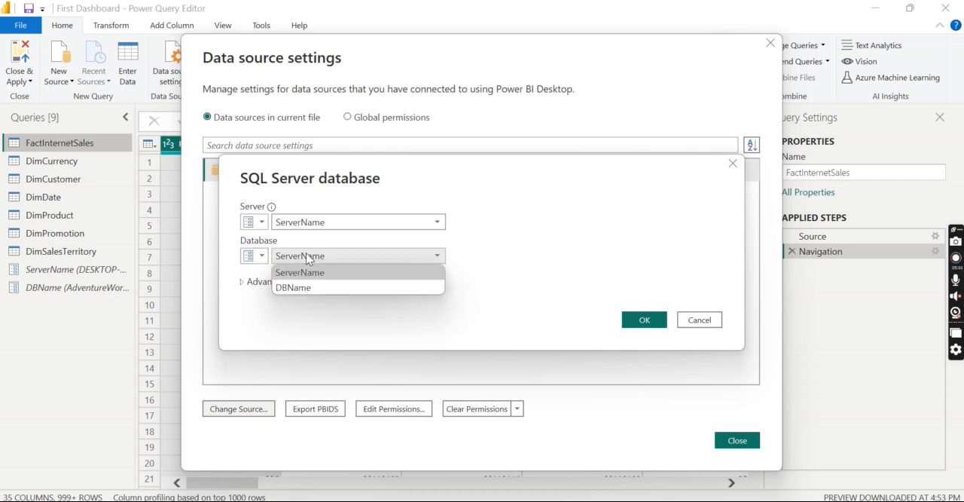
pyautogui.moveTo(307, 288)
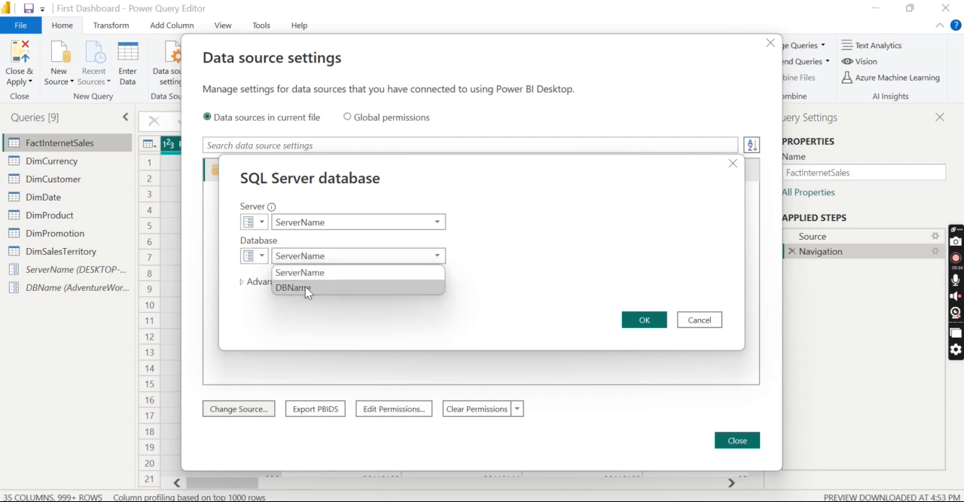
pyautogui.click(292, 288)
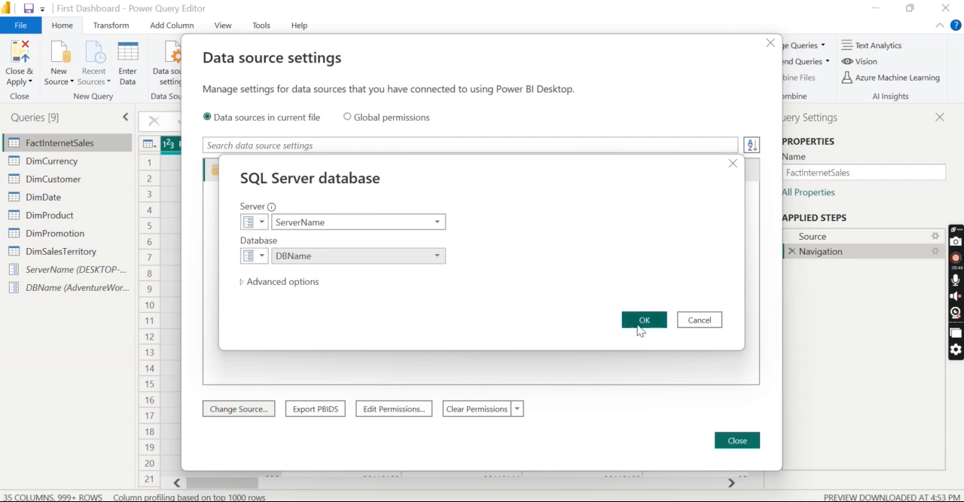
pyautogui.click(645, 320)
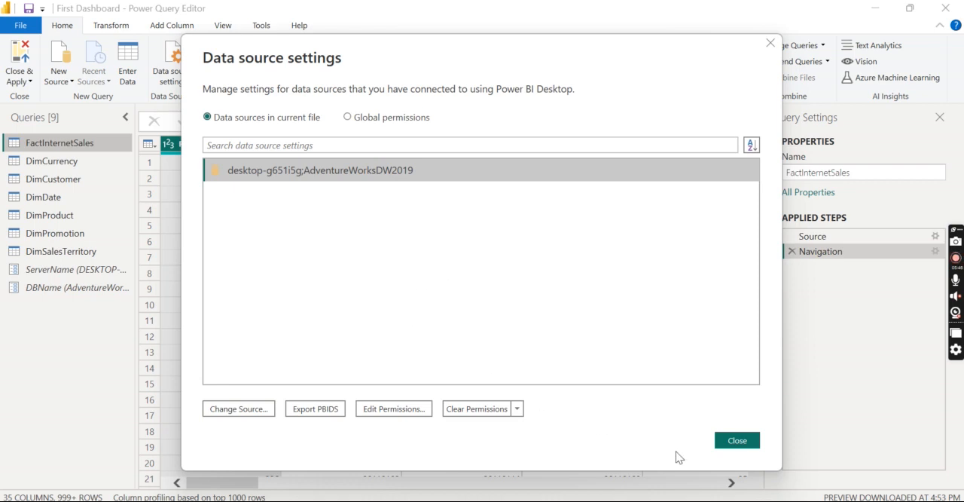
pyautogui.click(736, 440)
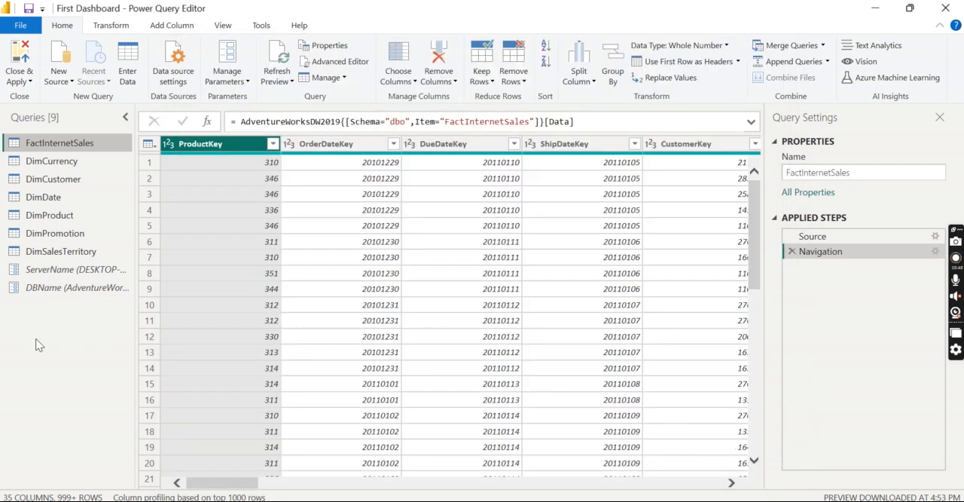
pyautogui.moveTo(48, 355)
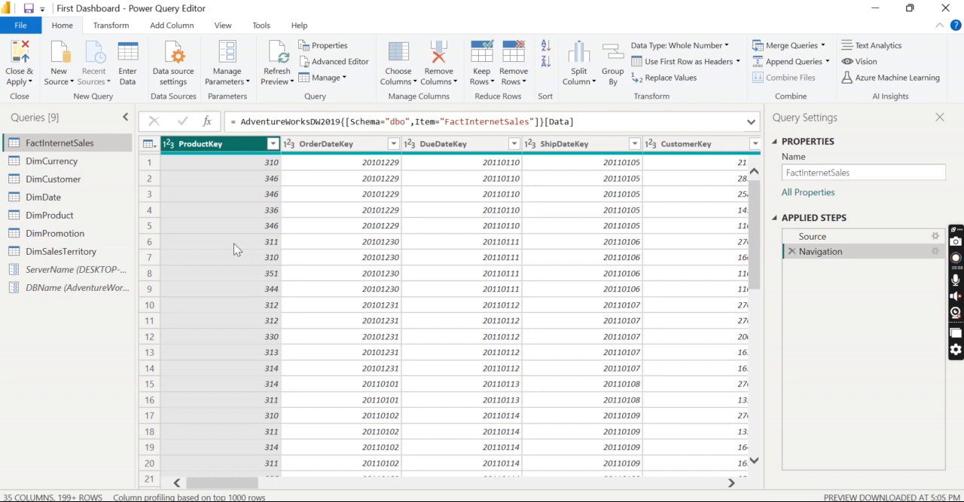
pyautogui.moveTo(225, 247)
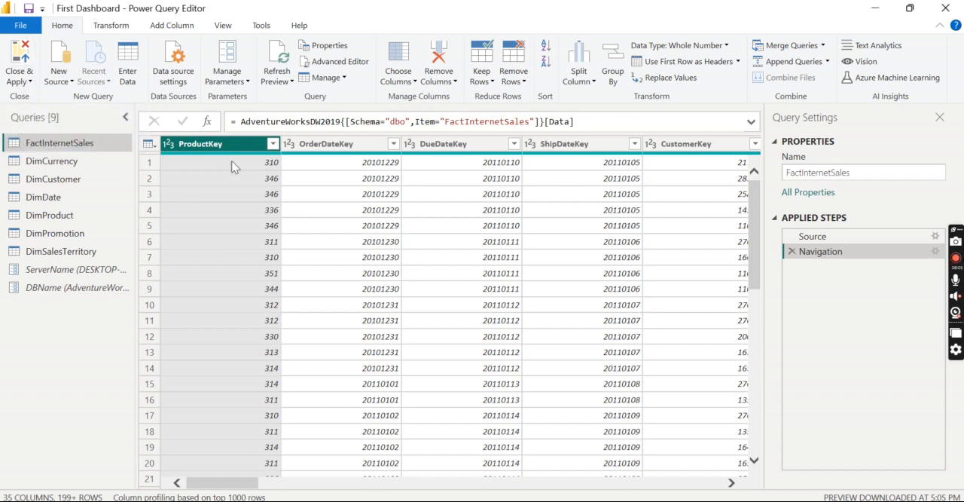
pyautogui.moveTo(189, 121)
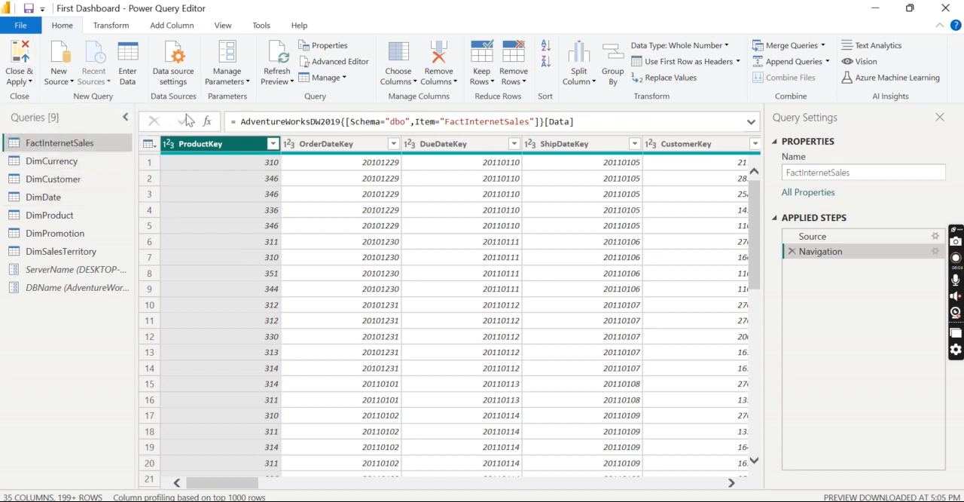
# Close & Apply to load the parameterised queries back into the report.
pyautogui.click(19, 63)
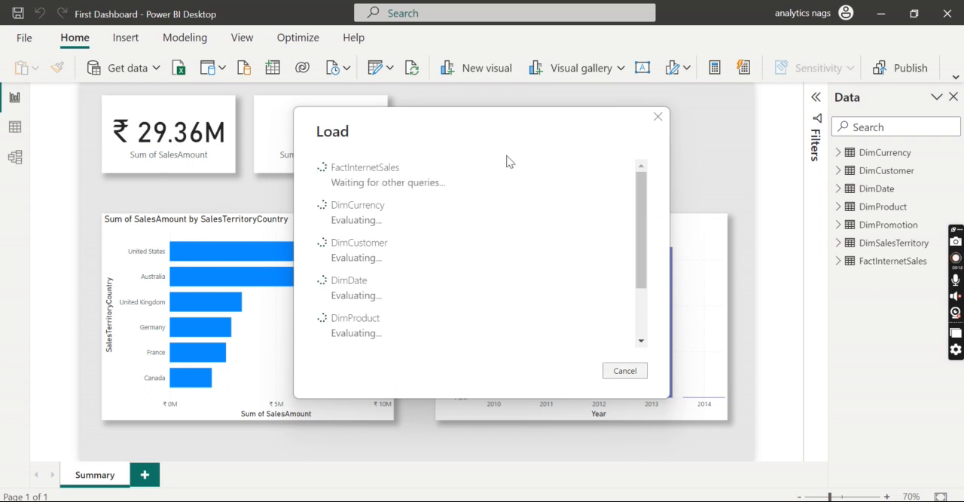
pyautogui.moveTo(425, 159)
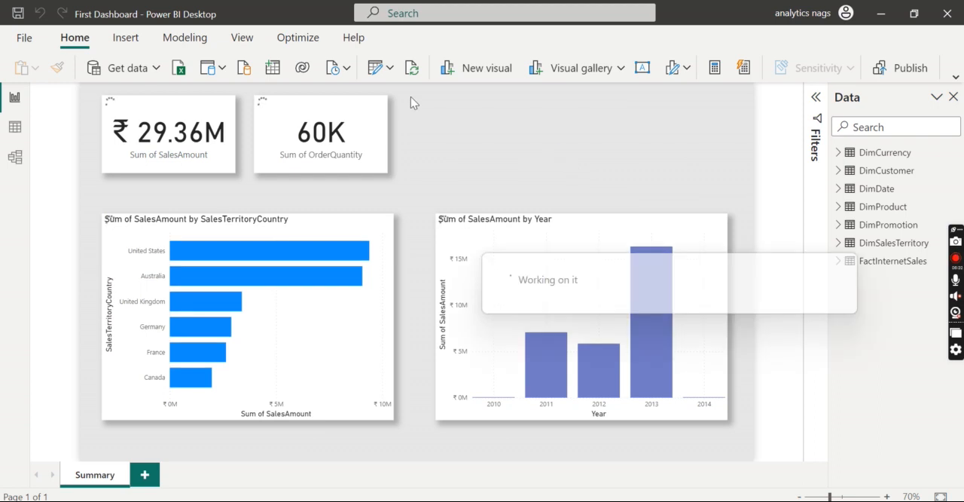
pyautogui.click(388, 68)
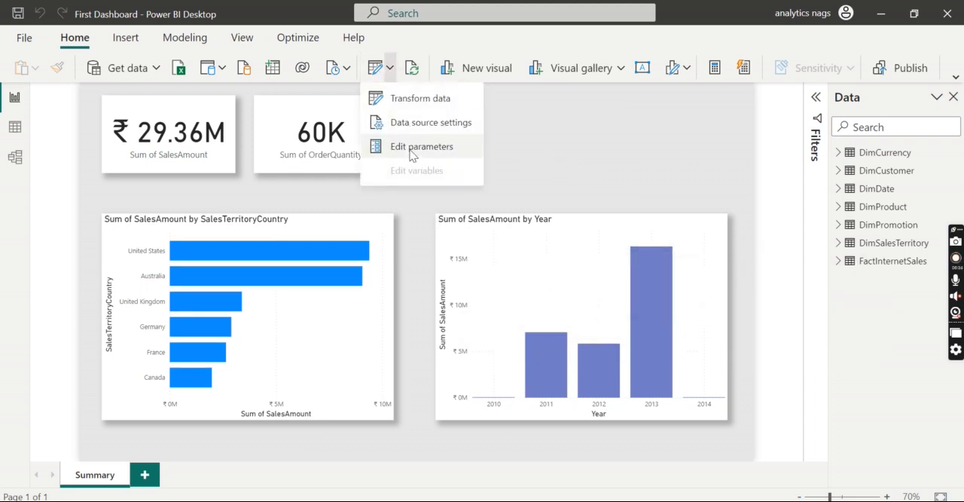
pyautogui.click(422, 146)
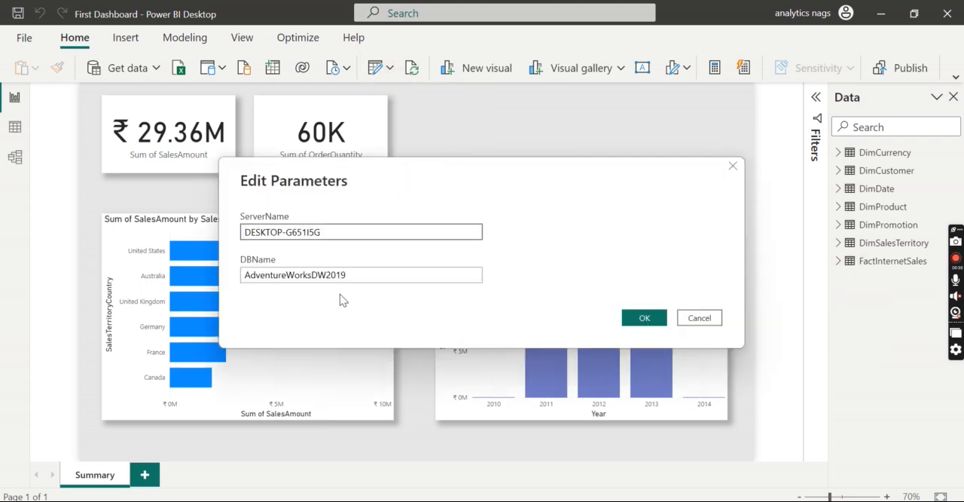
pyautogui.click(337, 232)
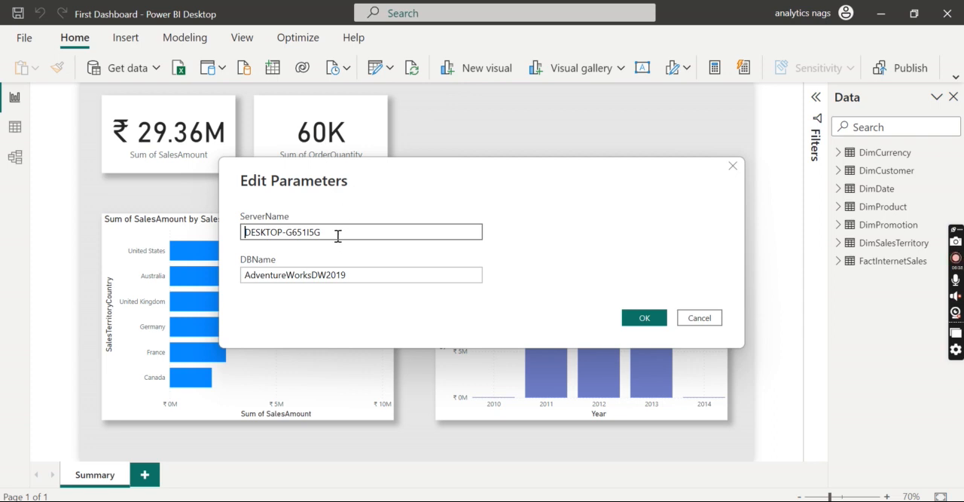
pyautogui.click(362, 274)
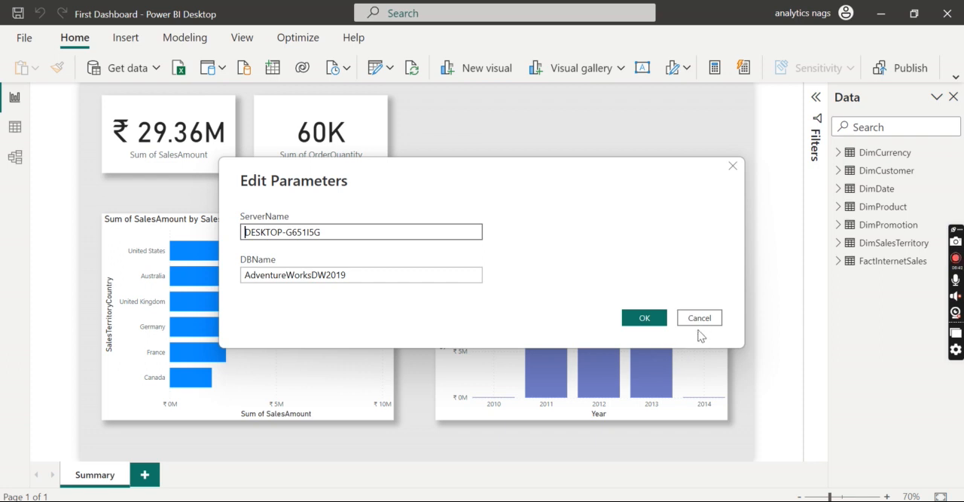
pyautogui.click(645, 317)
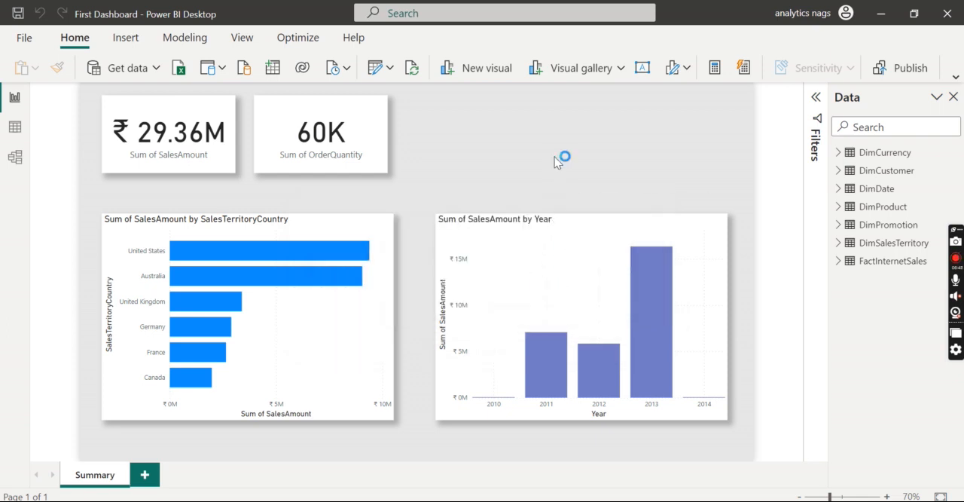
# Publish First Dashboard to My workspace and dismiss the success message.
pyautogui.click(910, 68)
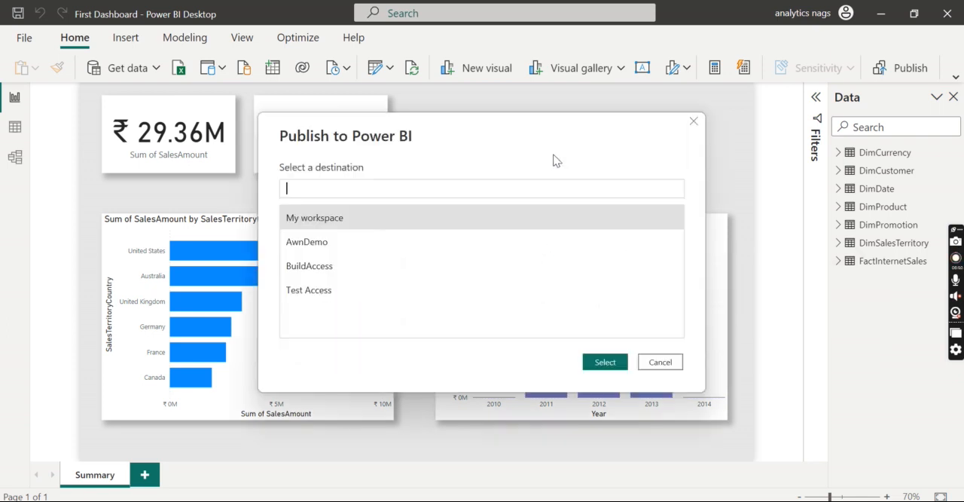
pyautogui.click(660, 362)
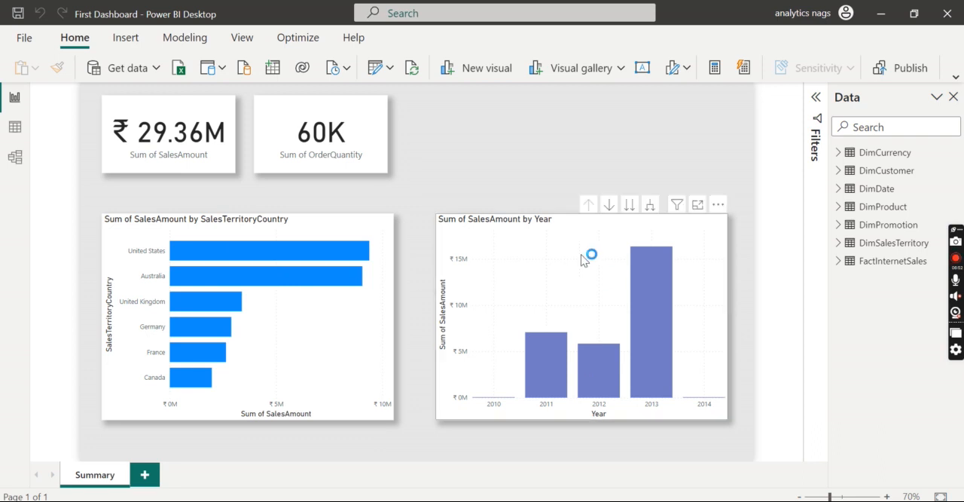
pyautogui.click(909, 68)
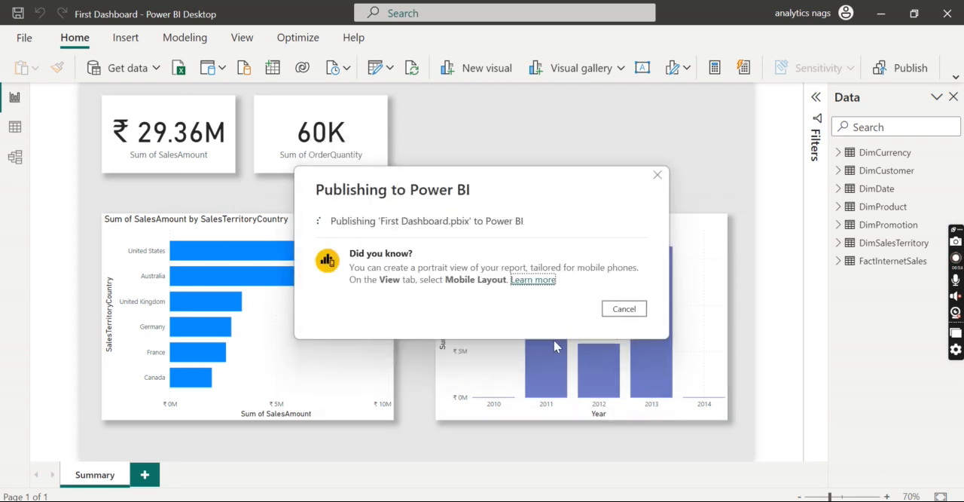
pyautogui.moveTo(699, 155)
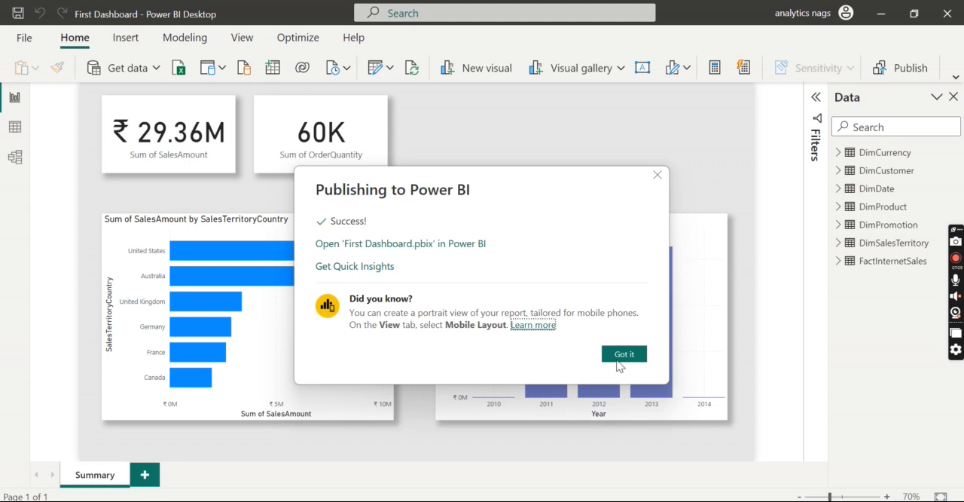
pyautogui.click(624, 352)
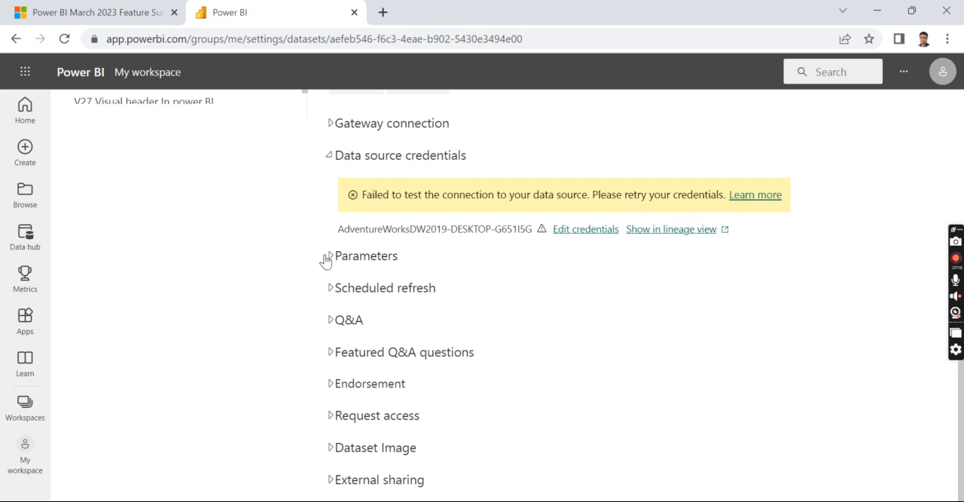
# Edit the dataset parameters so ServerName reads DESKTOP-G651STg and DBName reads AdventureWorksDW, without applying.
pyautogui.click(330, 256)
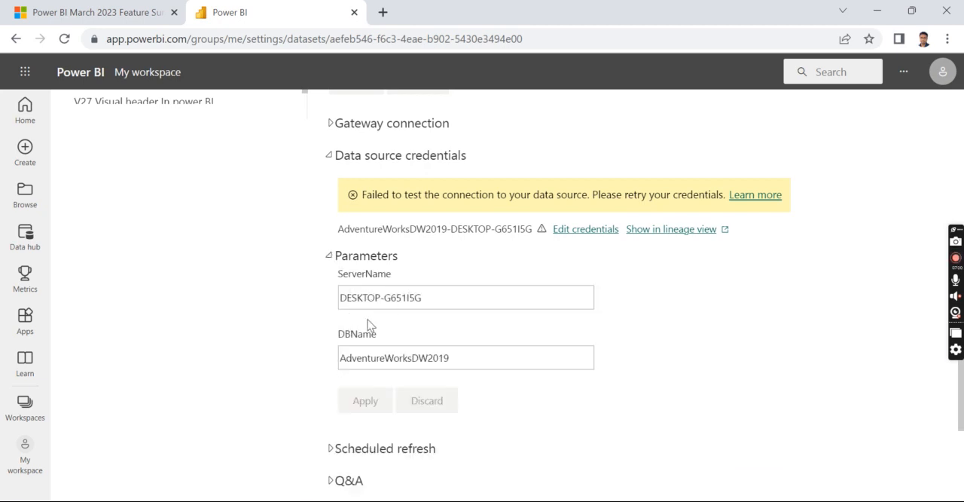
pyautogui.scroll(-3)
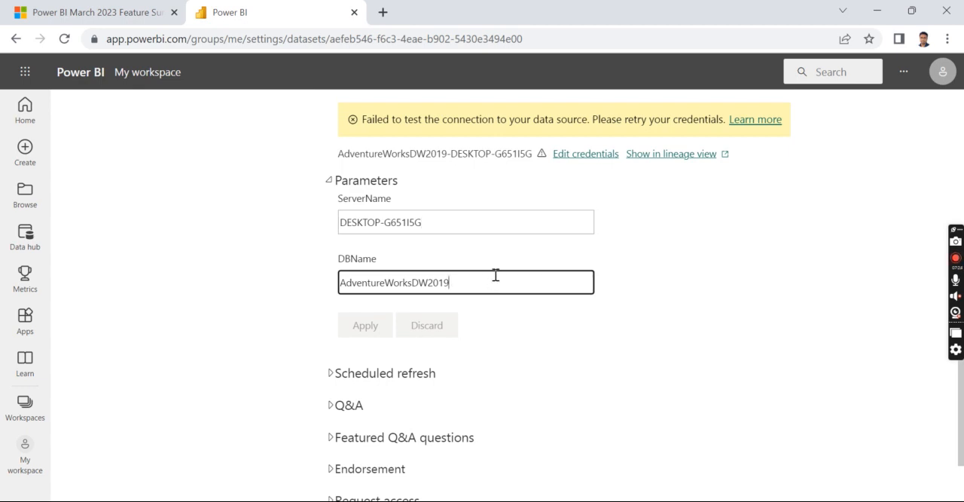
pyautogui.press('Backspace')
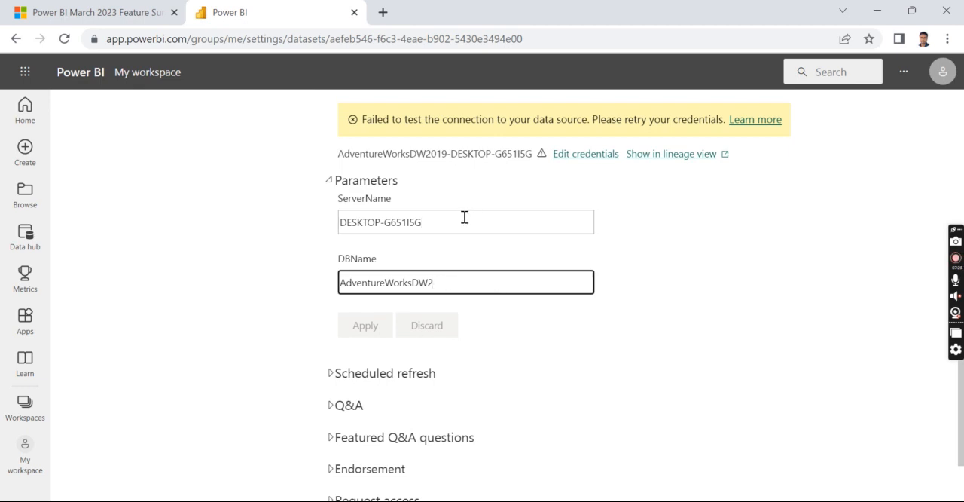
pyautogui.press('BackSpace')
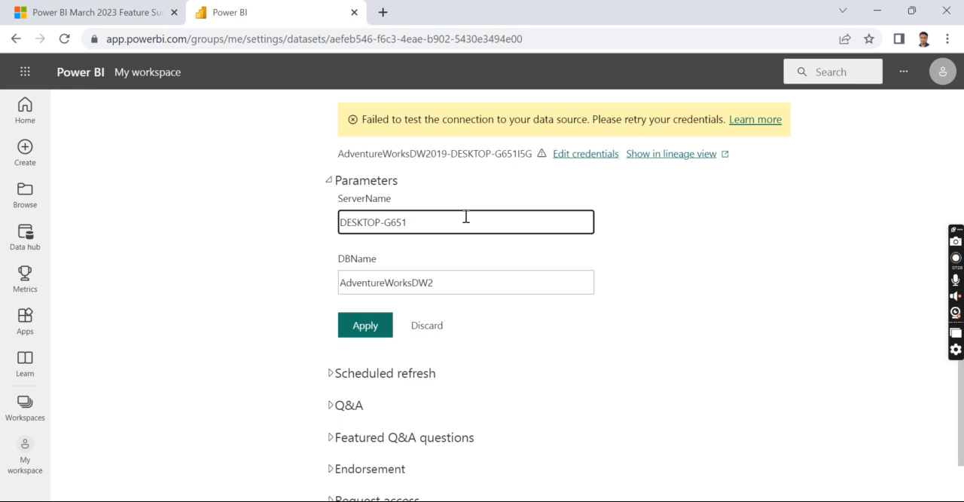
pyautogui.write('STg')
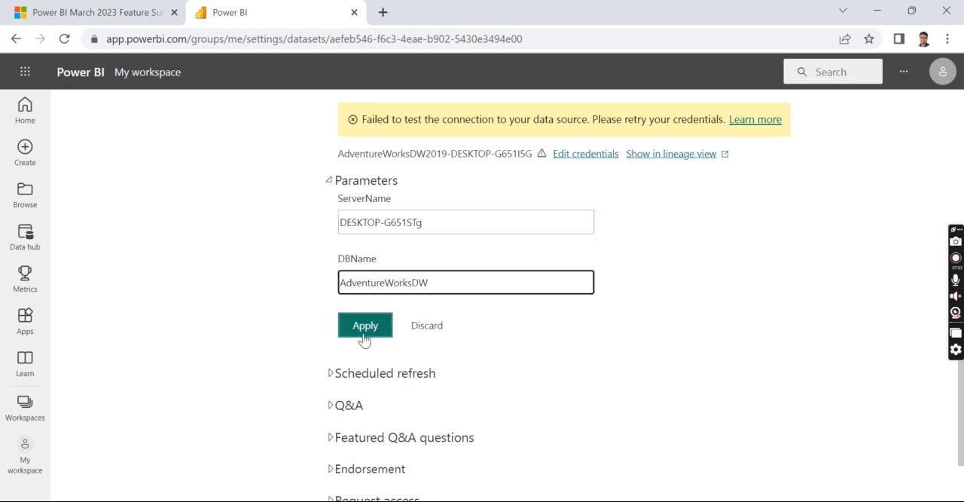
pyautogui.moveTo(639, 296)
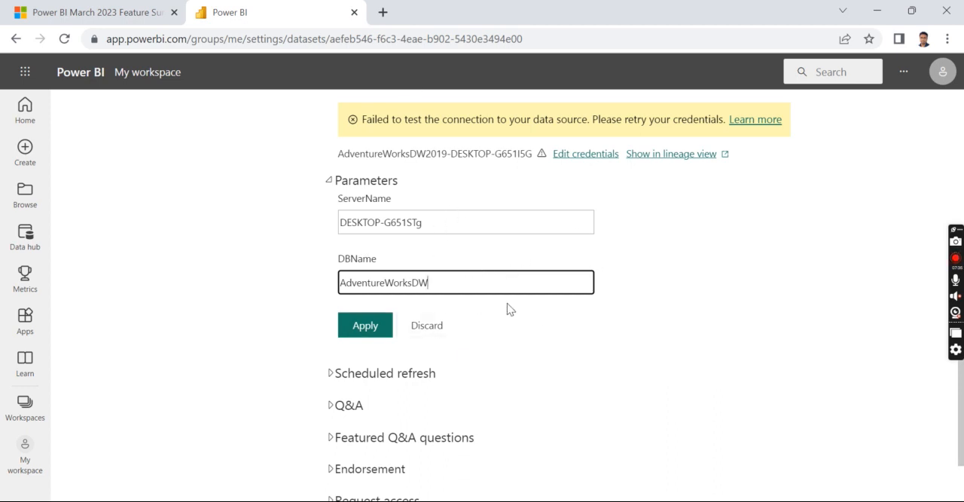
pyautogui.moveTo(693, 299)
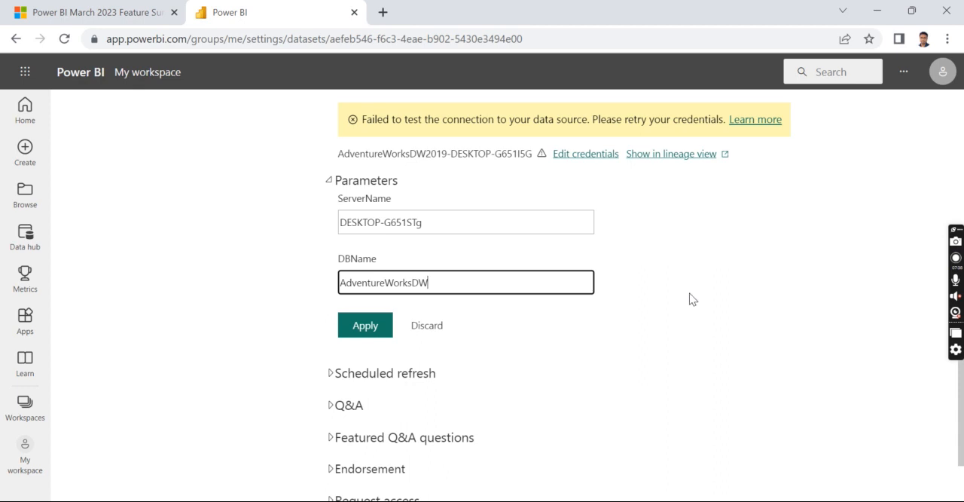
pyautogui.moveTo(729, 289)
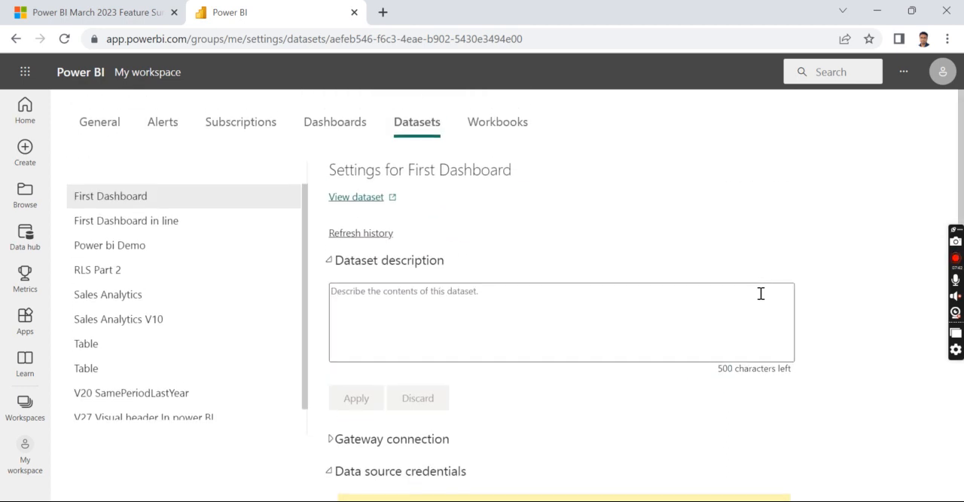
pyautogui.moveTo(780, 202)
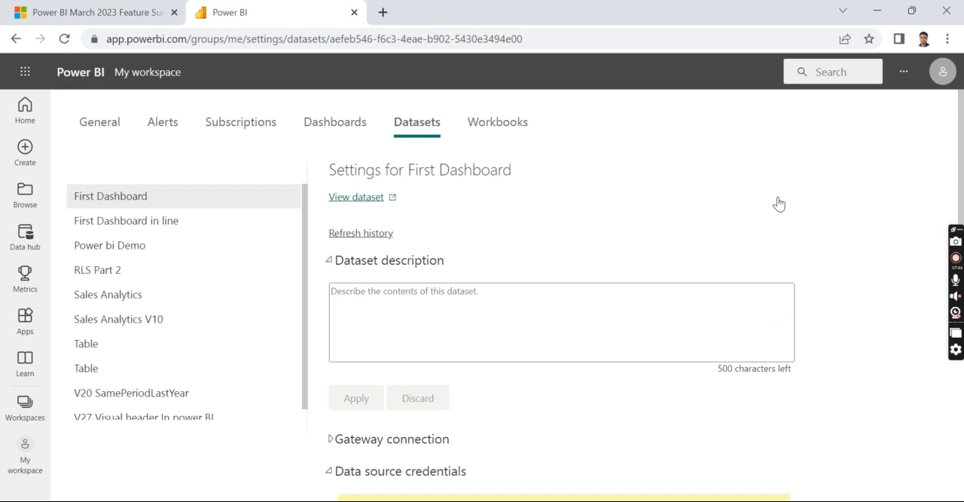